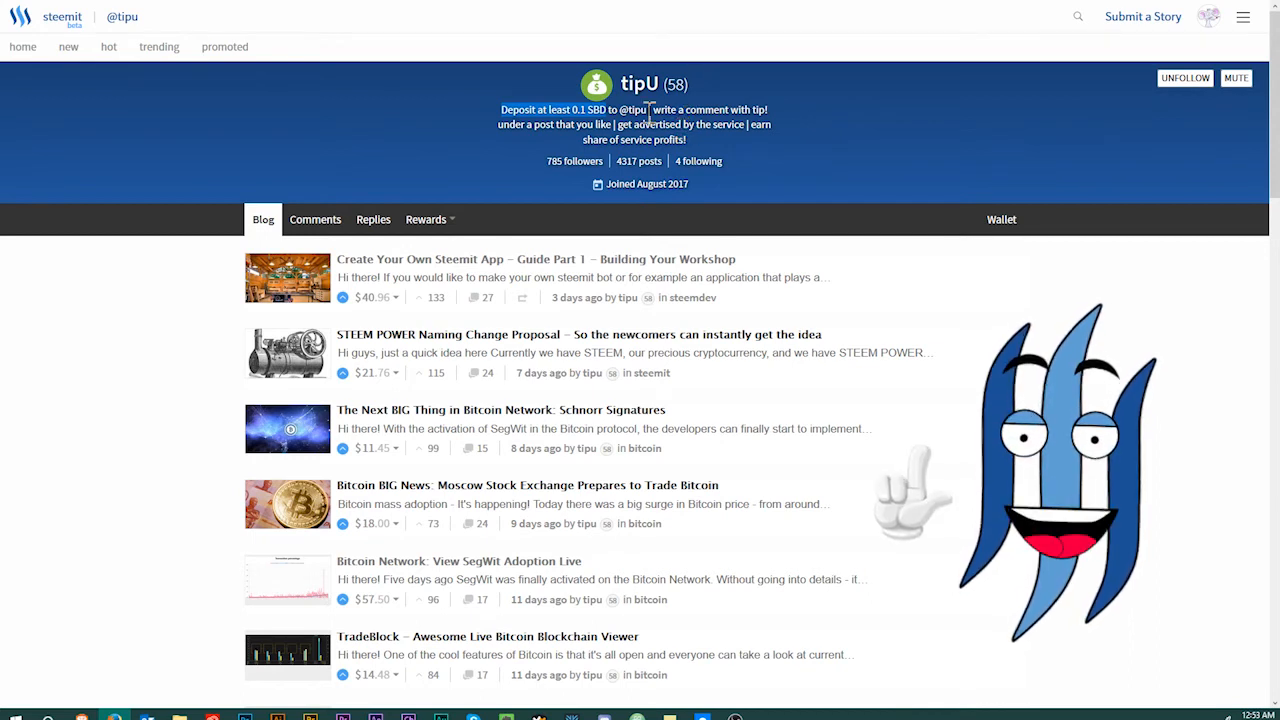
{"action": "mouse_move", "coordinate": [718, 144]}
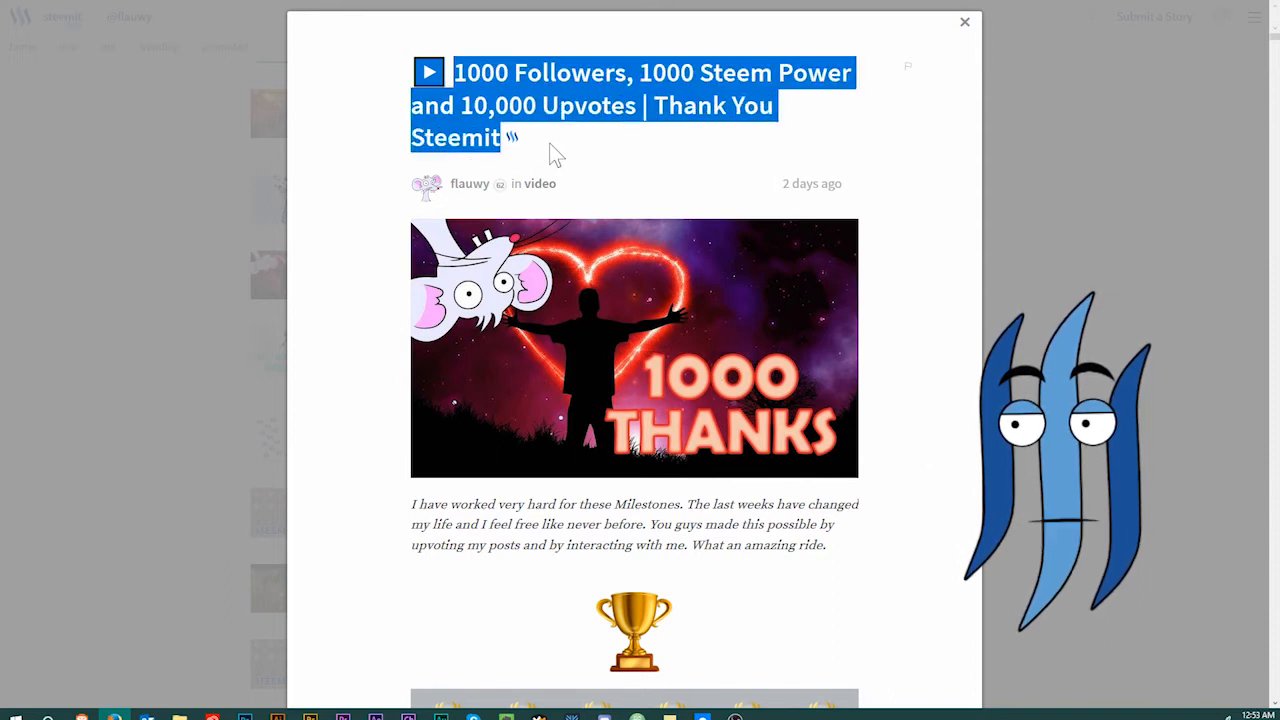
{"action": "mouse_move", "coordinate": [696, 168]}
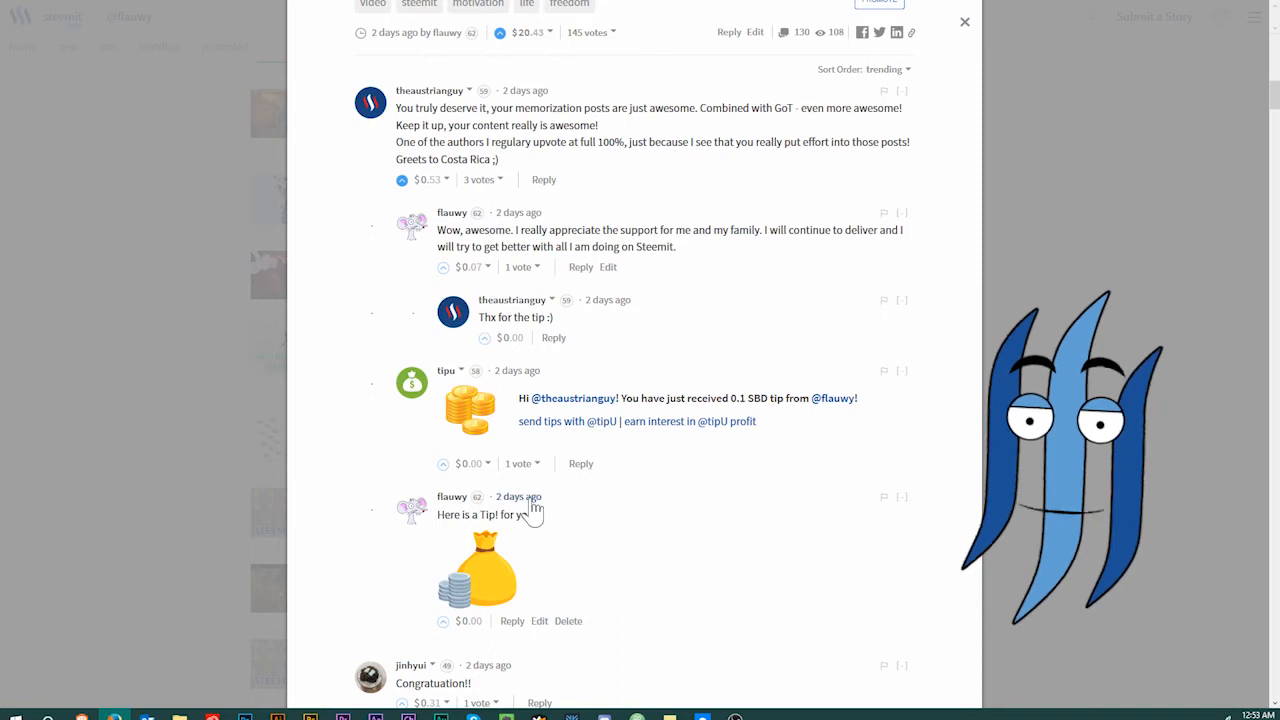
{"action": "mouse_move", "coordinate": [398, 104]}
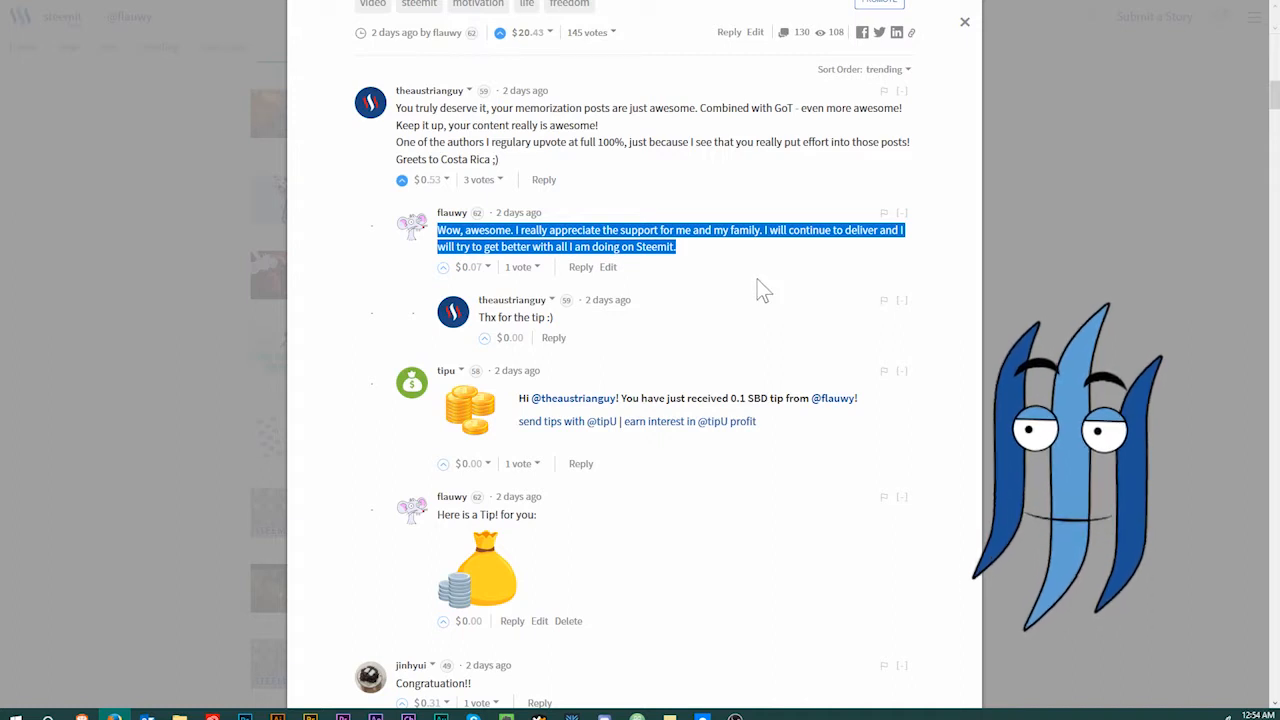
{"action": "mouse_move", "coordinate": [688, 262]}
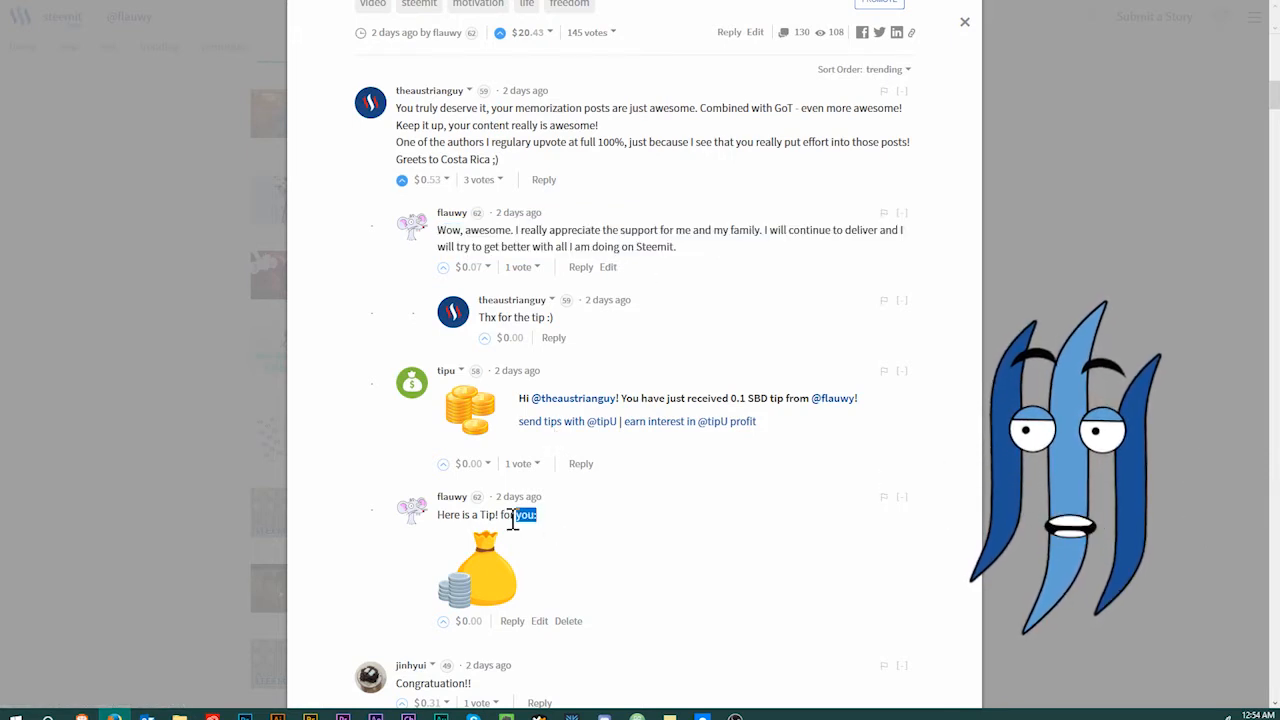
{"action": "triple_click", "coordinate": [484, 516]}
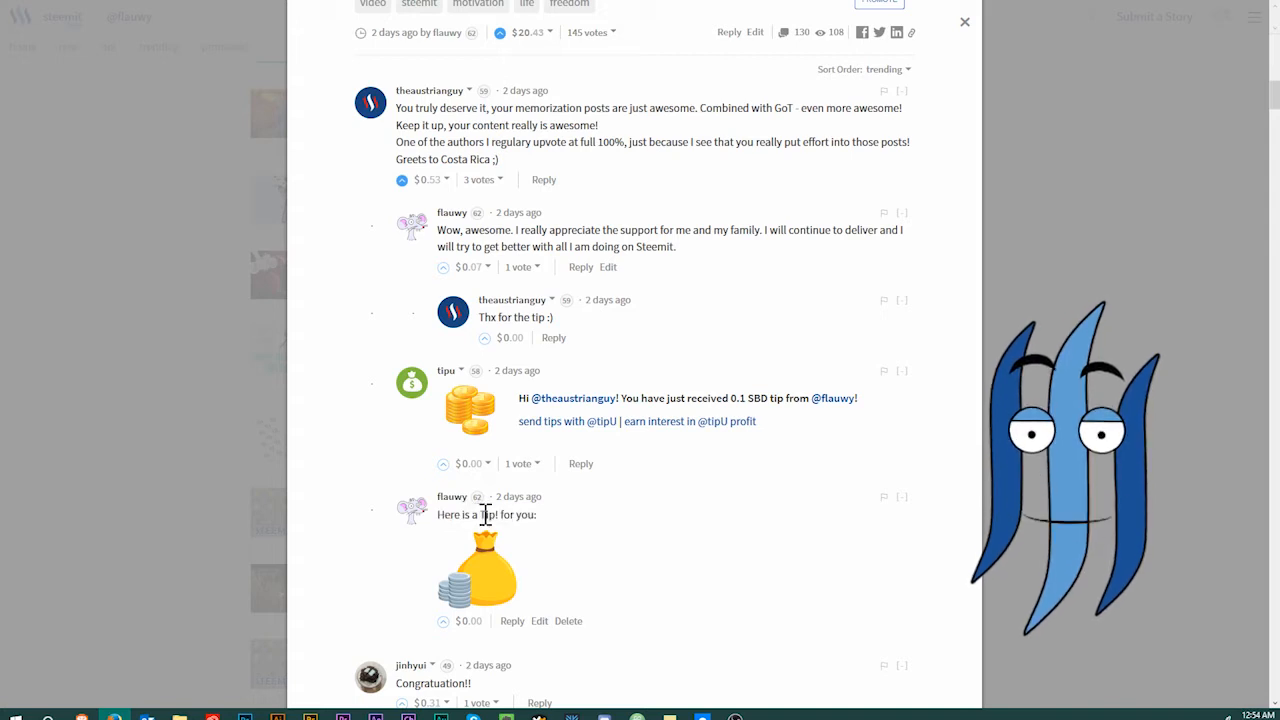
{"action": "double_click", "coordinate": [488, 514]}
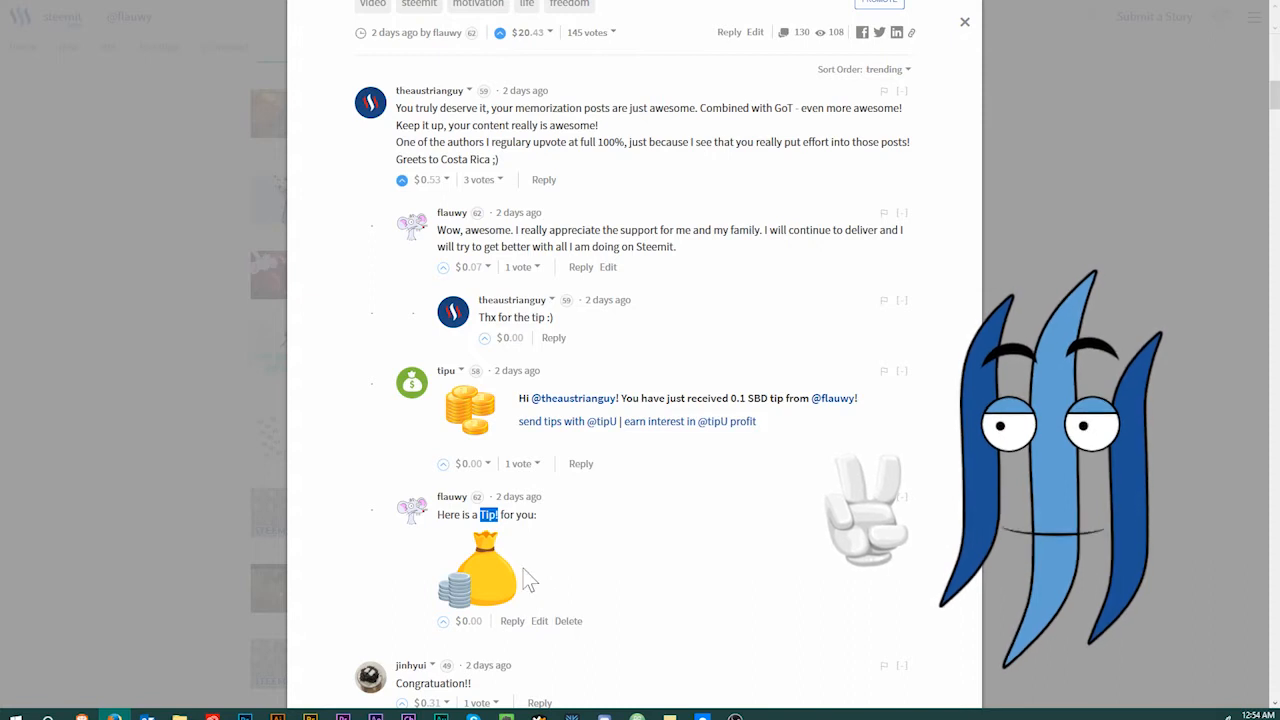
{"action": "mouse_move", "coordinate": [490, 536]}
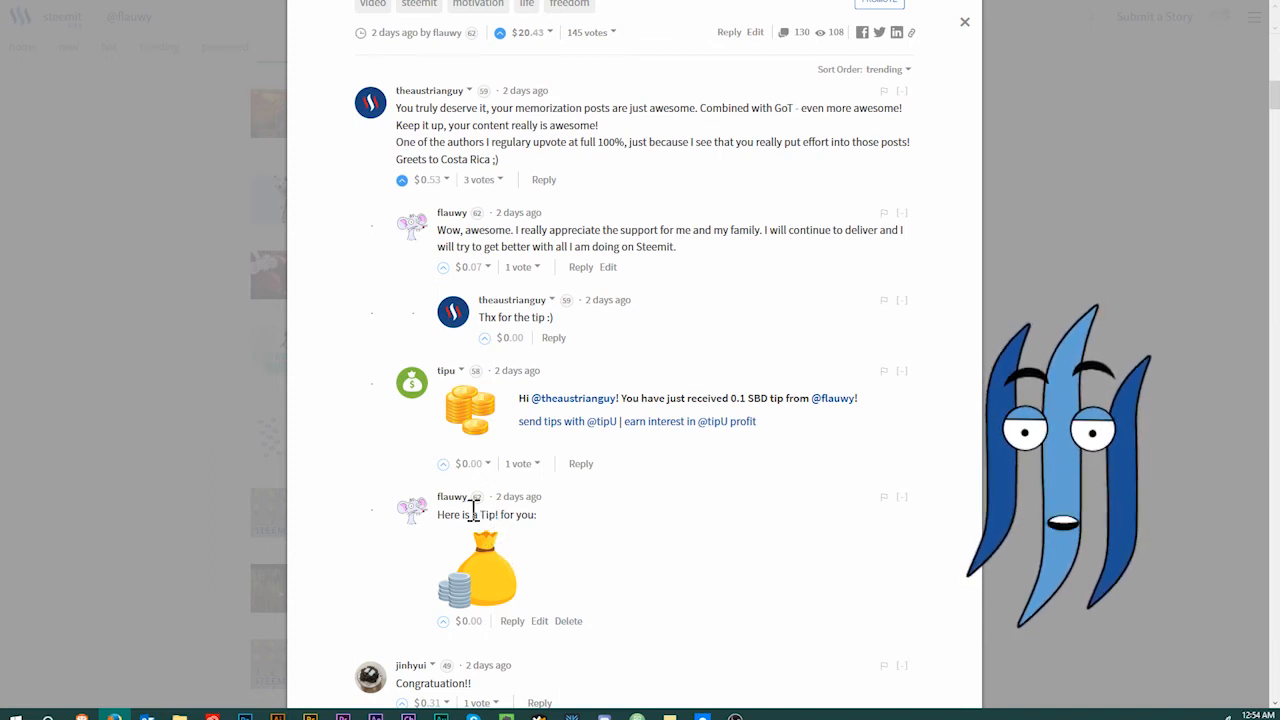
{"action": "mouse_move", "coordinate": [516, 530]}
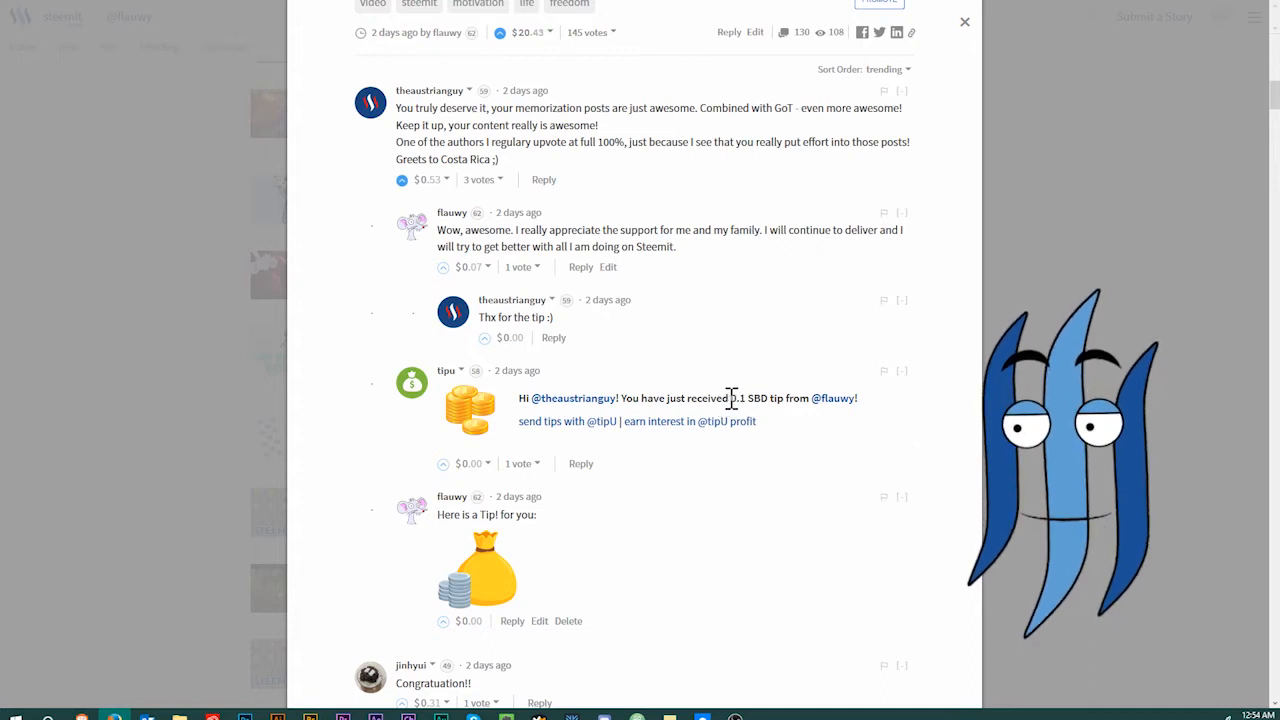
{"action": "double_click", "coordinate": [748, 398]}
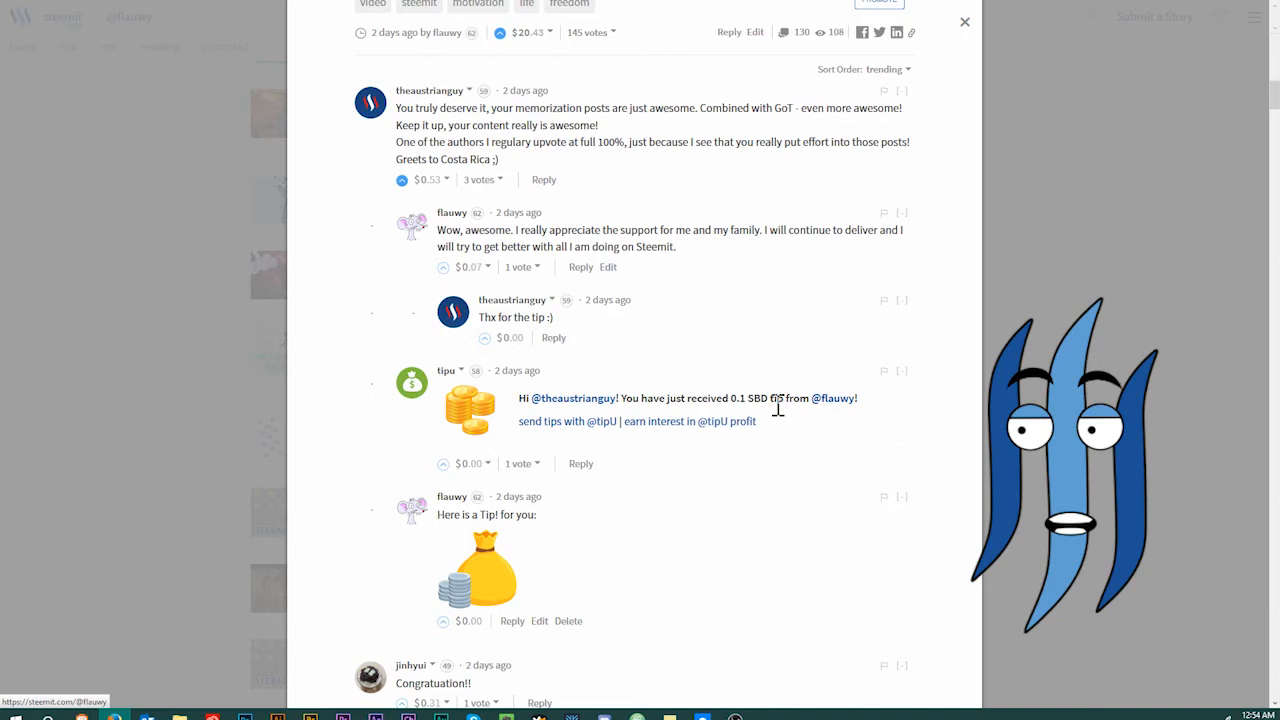
{"action": "mouse_move", "coordinate": [834, 410]}
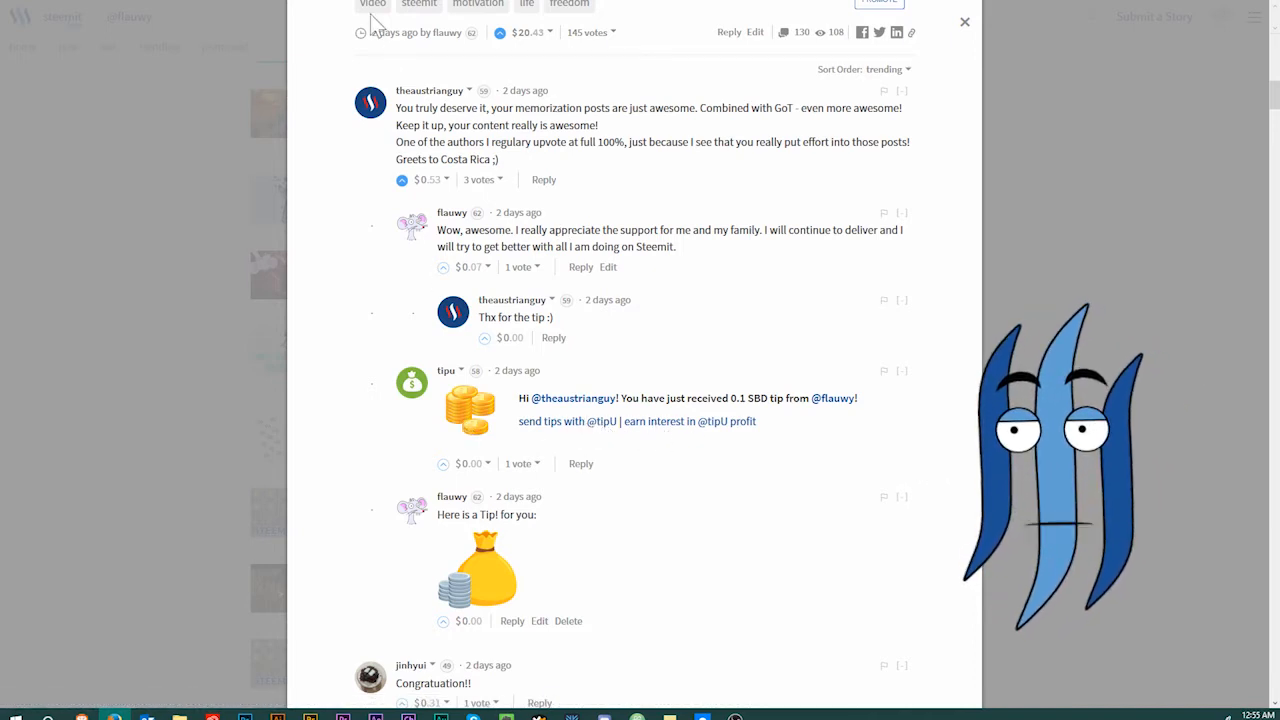
{"action": "left_click", "coordinate": [964, 20]}
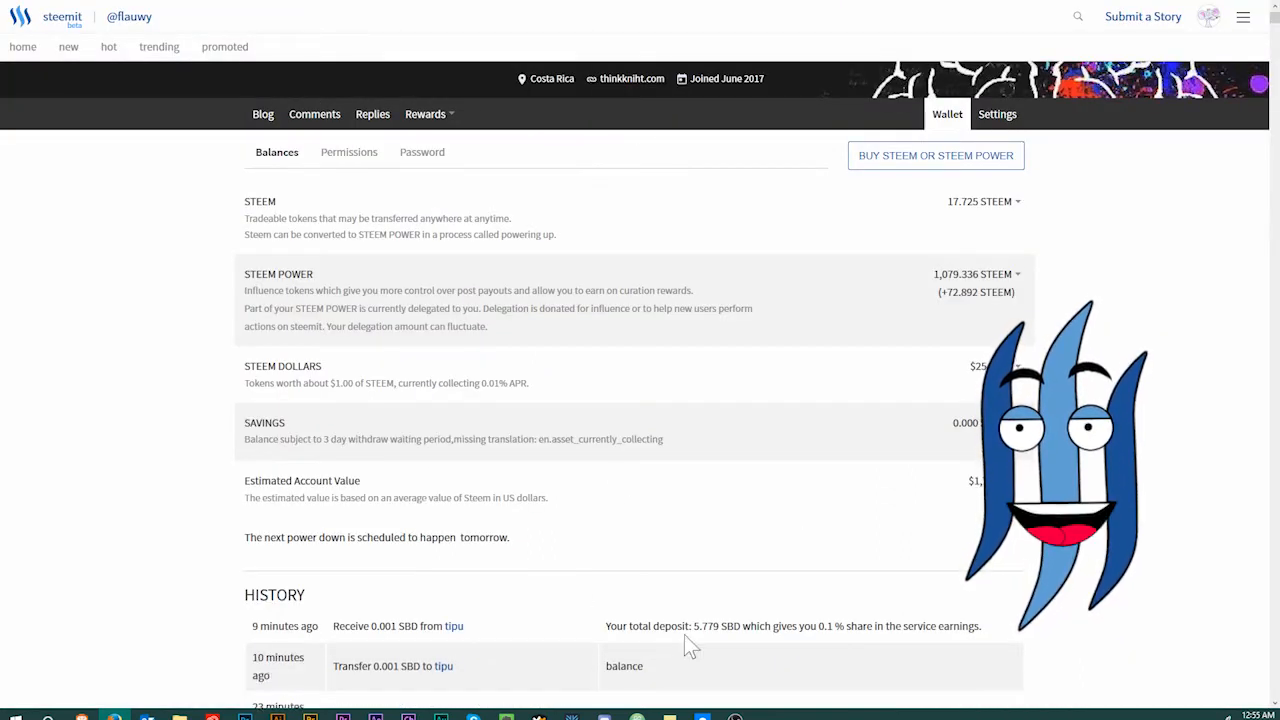
{"action": "double_click", "coordinate": [360, 666]}
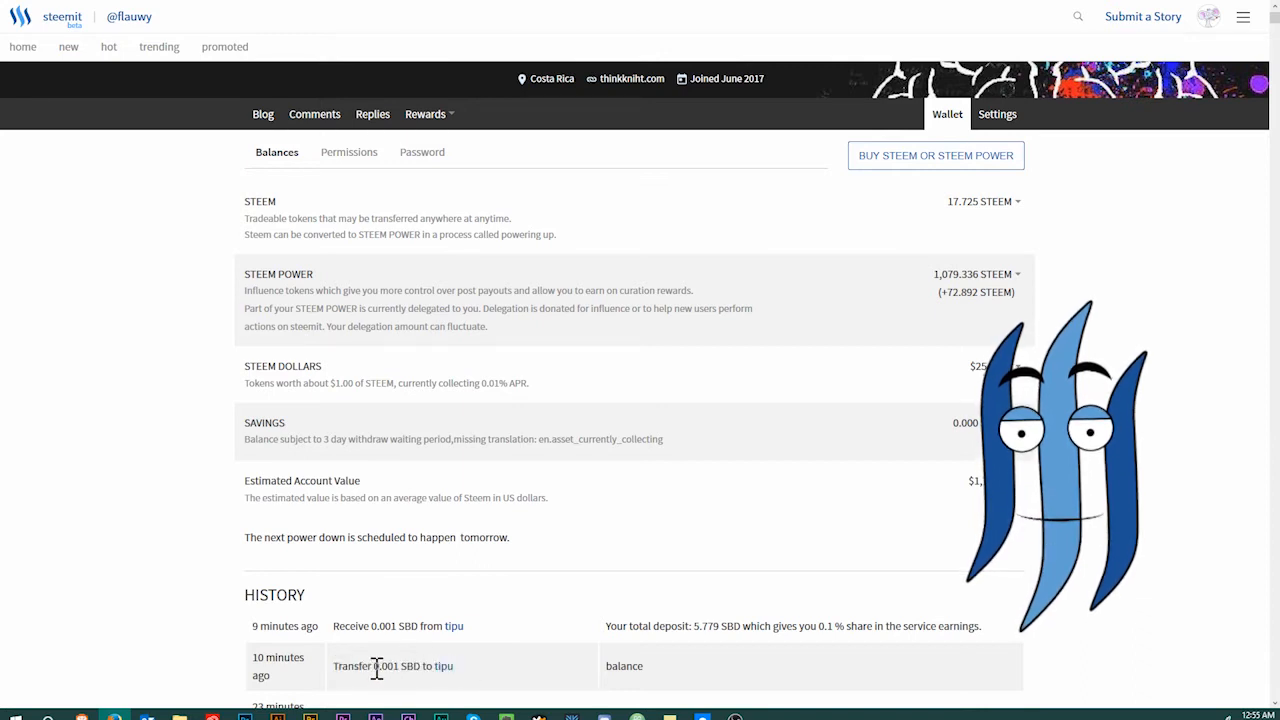
{"action": "double_click", "coordinate": [384, 666]}
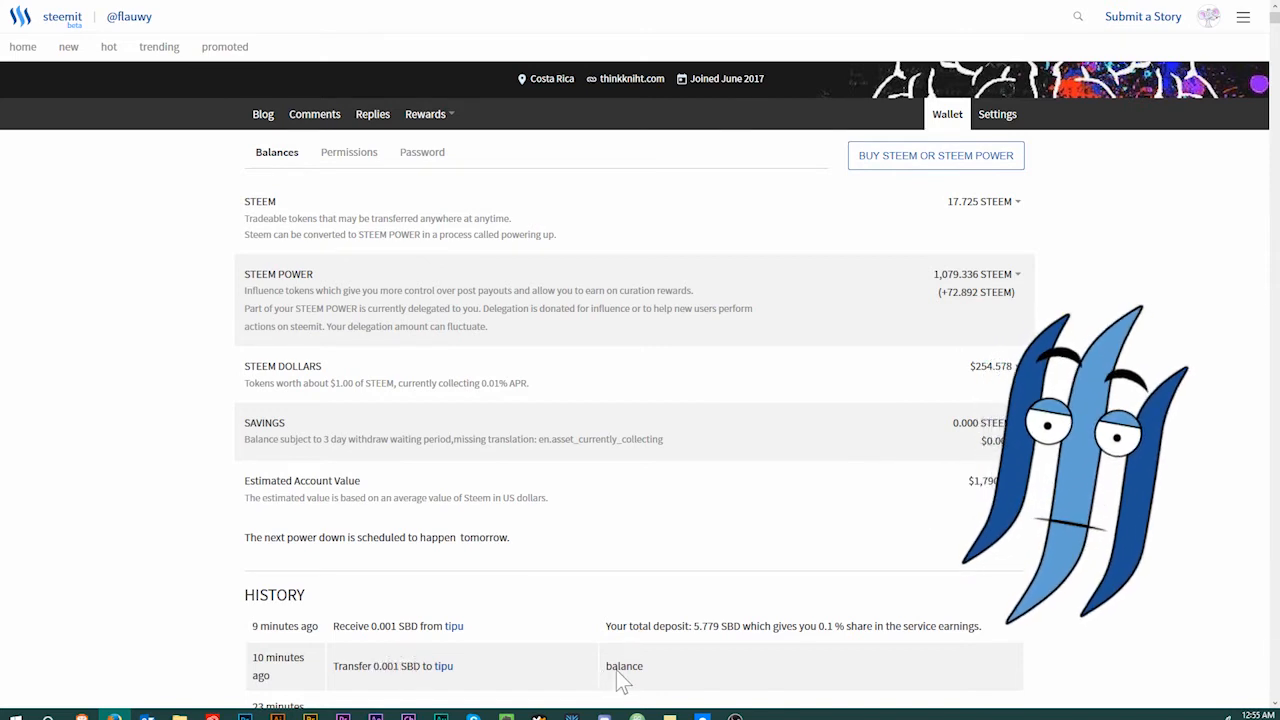
{"action": "double_click", "coordinate": [624, 666]}
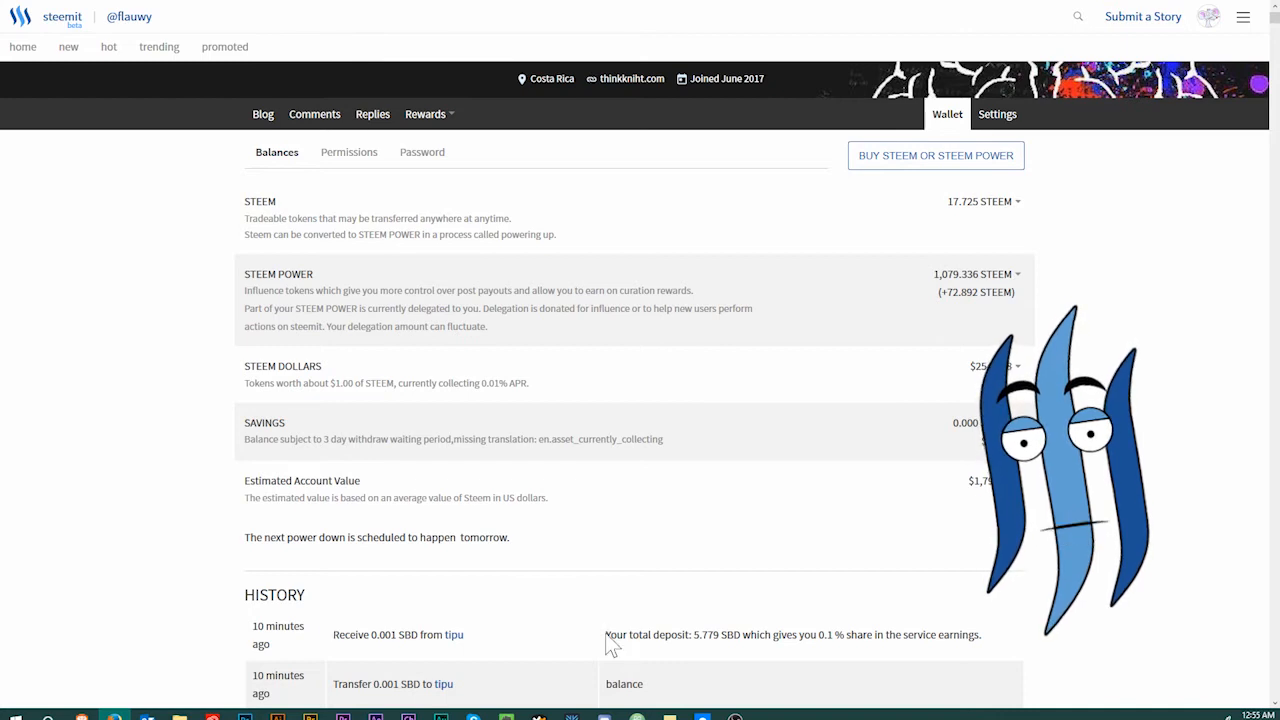
{"action": "left_click_drag", "start_coordinate": [604, 634], "coordinate": [744, 634]}
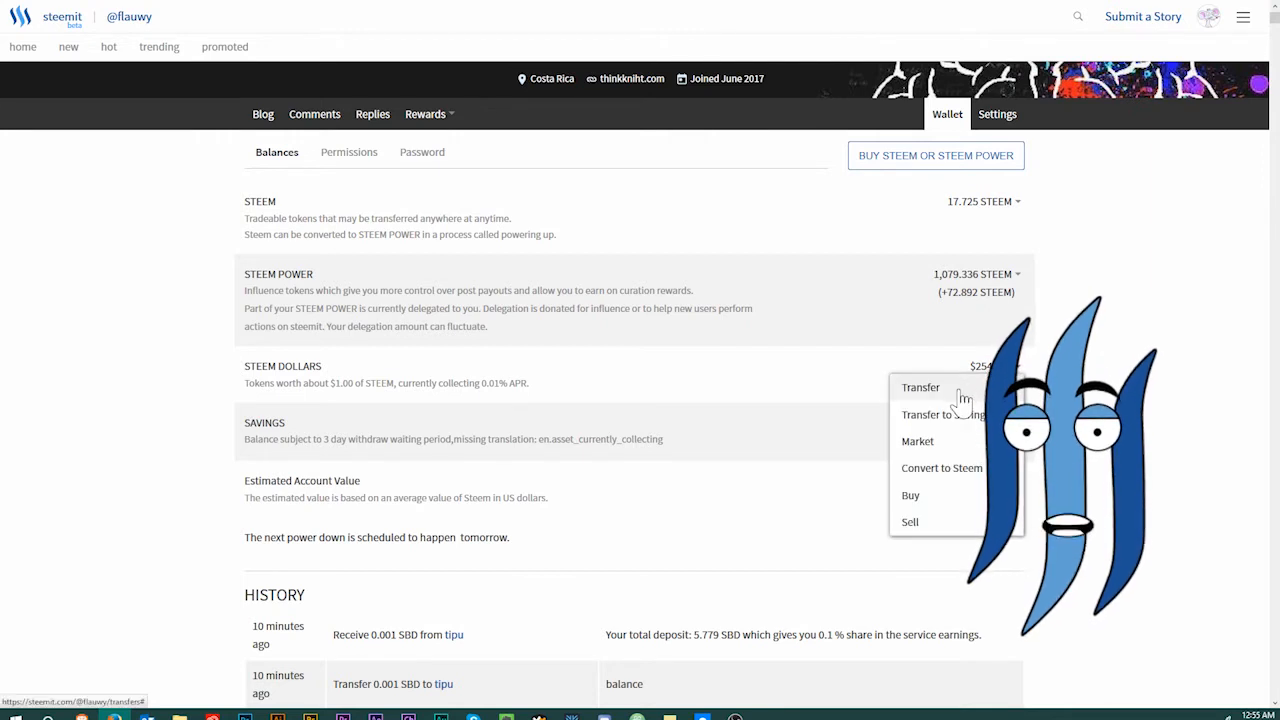
{"action": "left_click", "coordinate": [920, 388]}
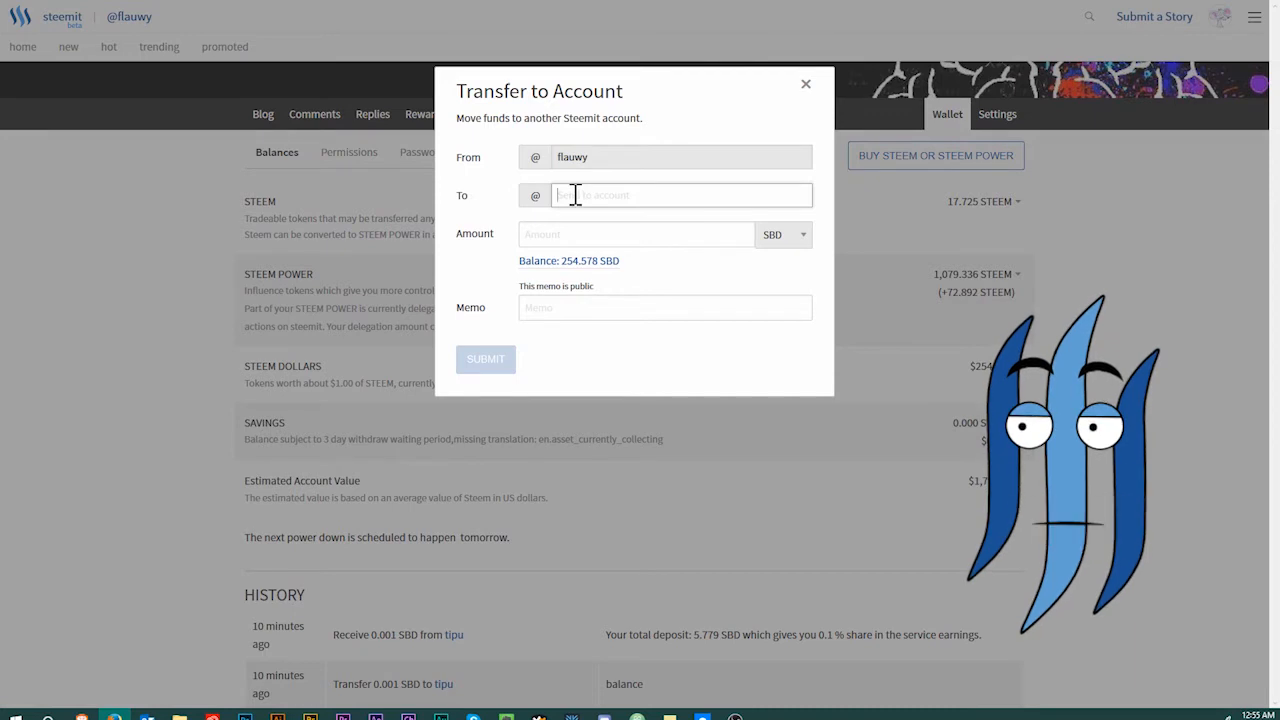
{"action": "type", "text": "tipu"}
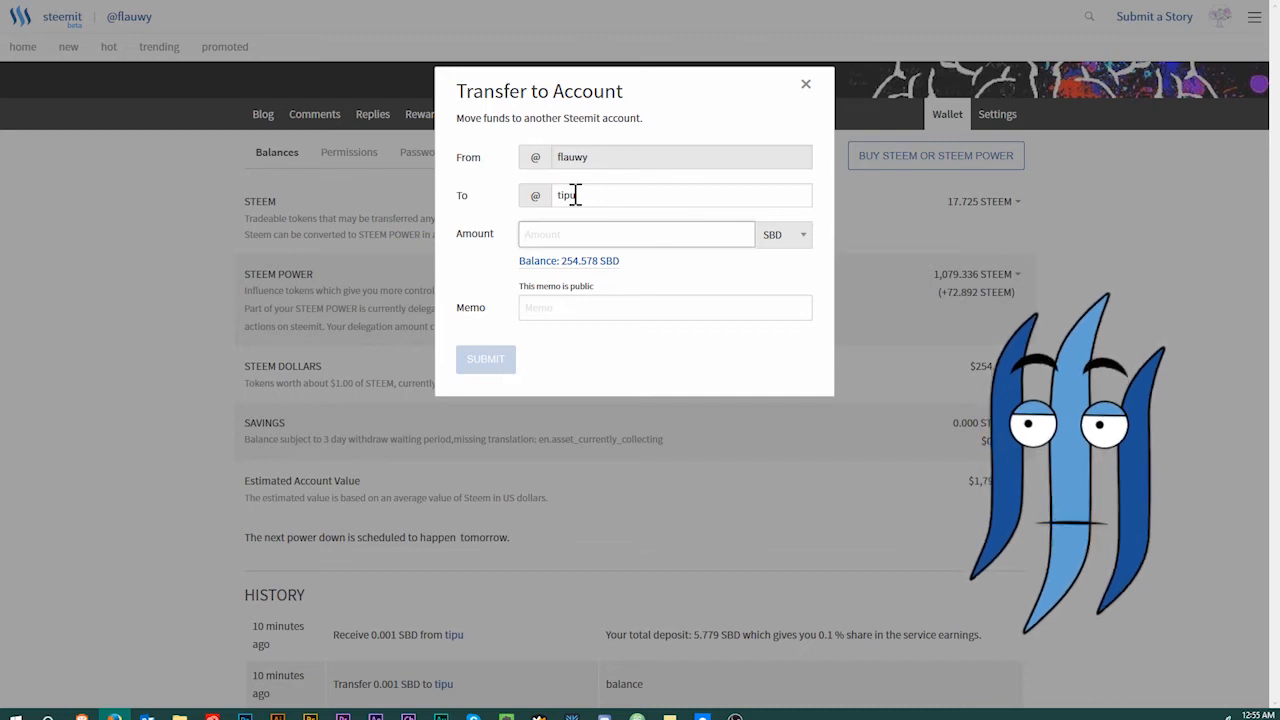
{"action": "type", "text": "1"}
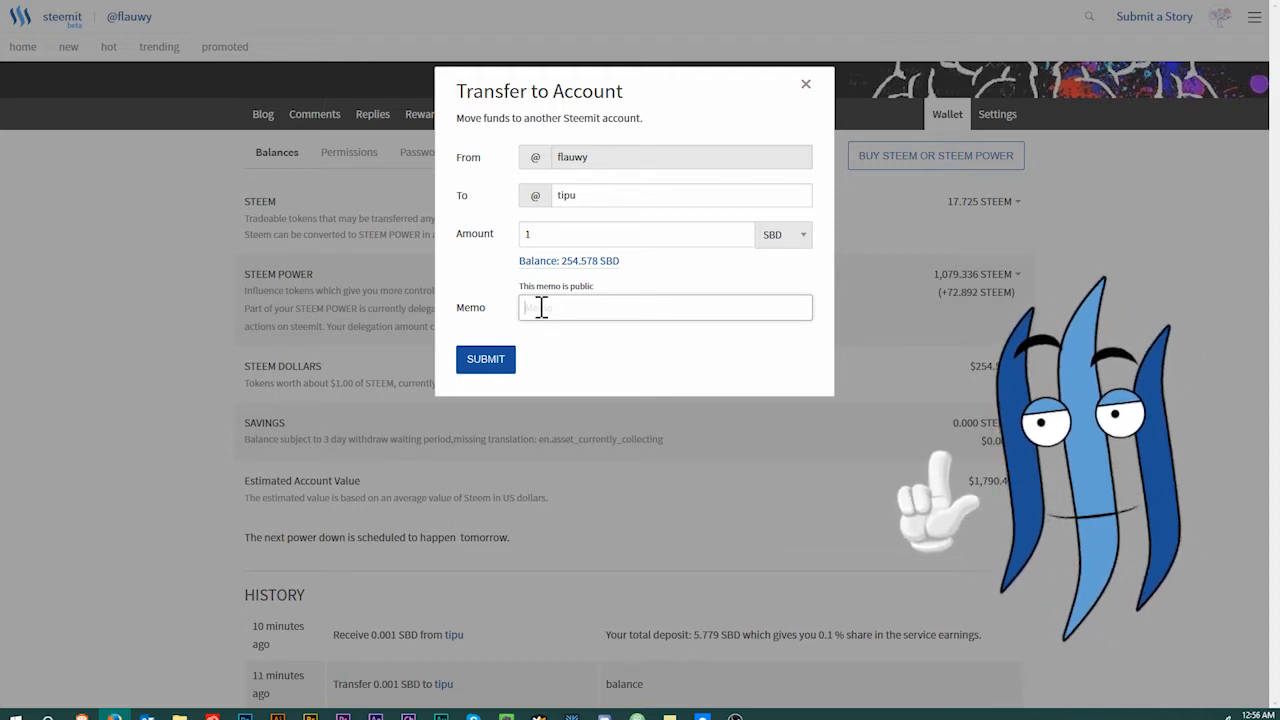
{"action": "type", "text": "deposit"}
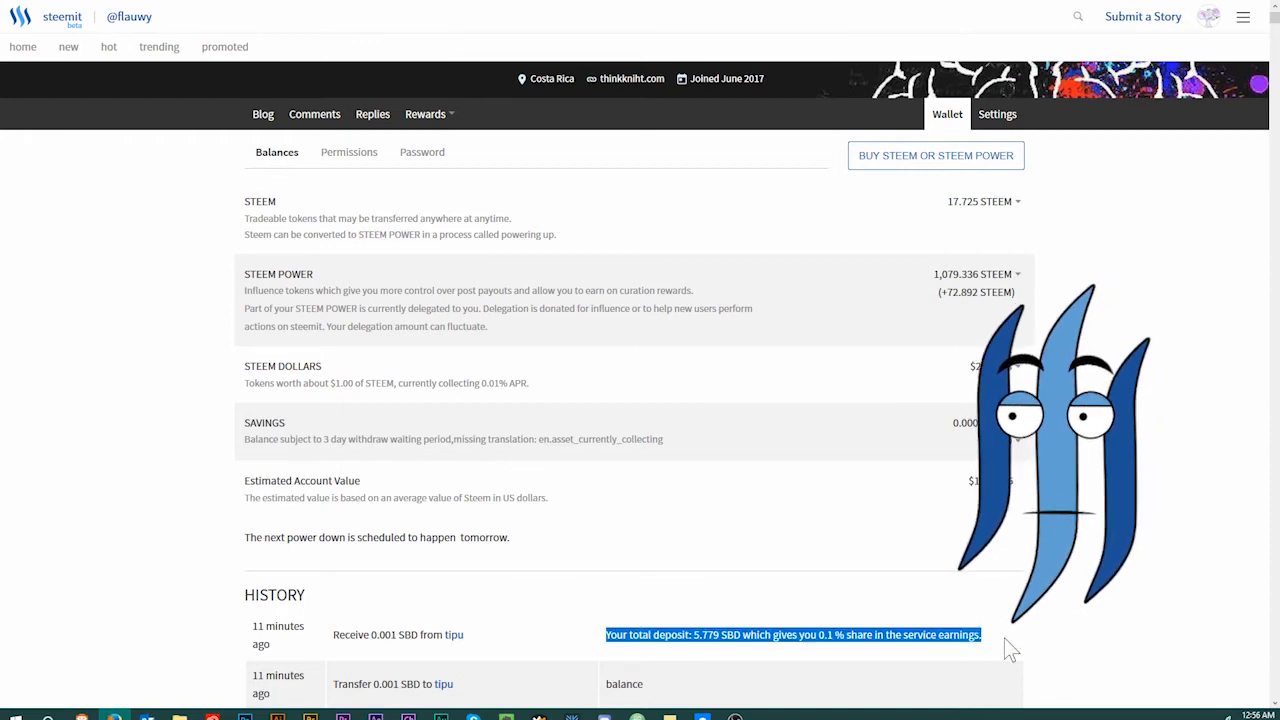
{"action": "left_click", "coordinate": [744, 640]}
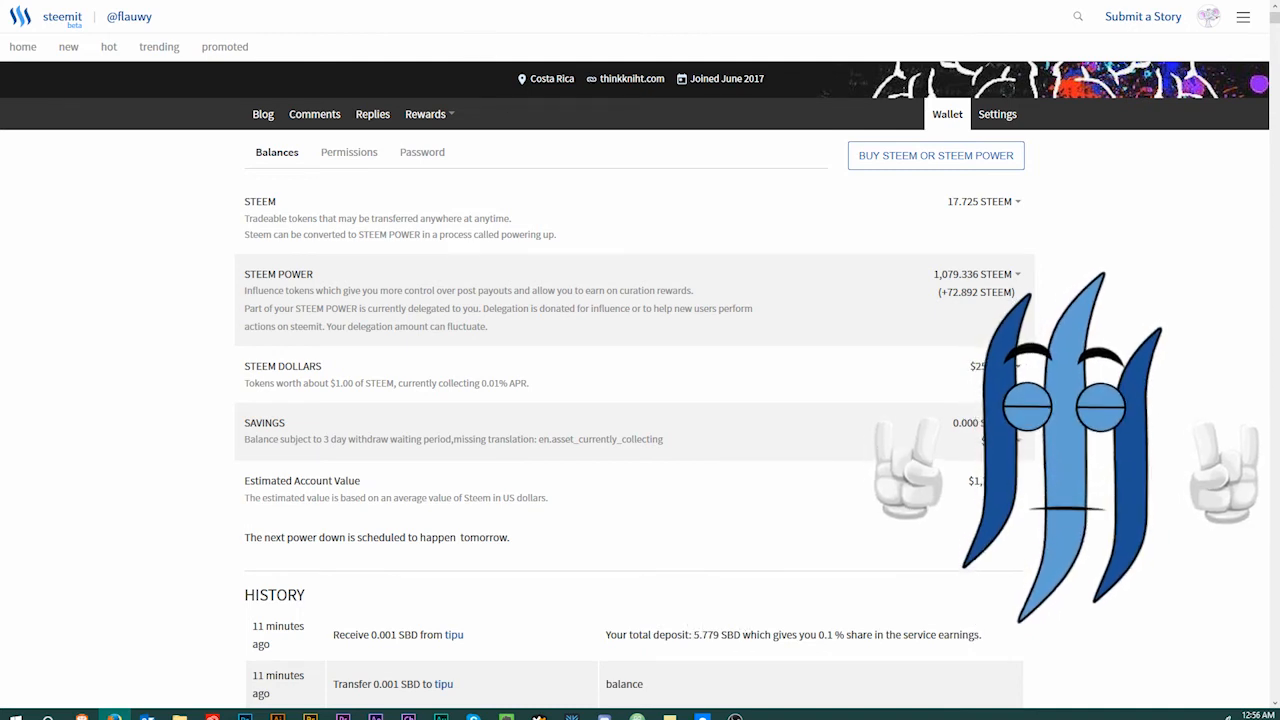
{"action": "left_click", "coordinate": [454, 634]}
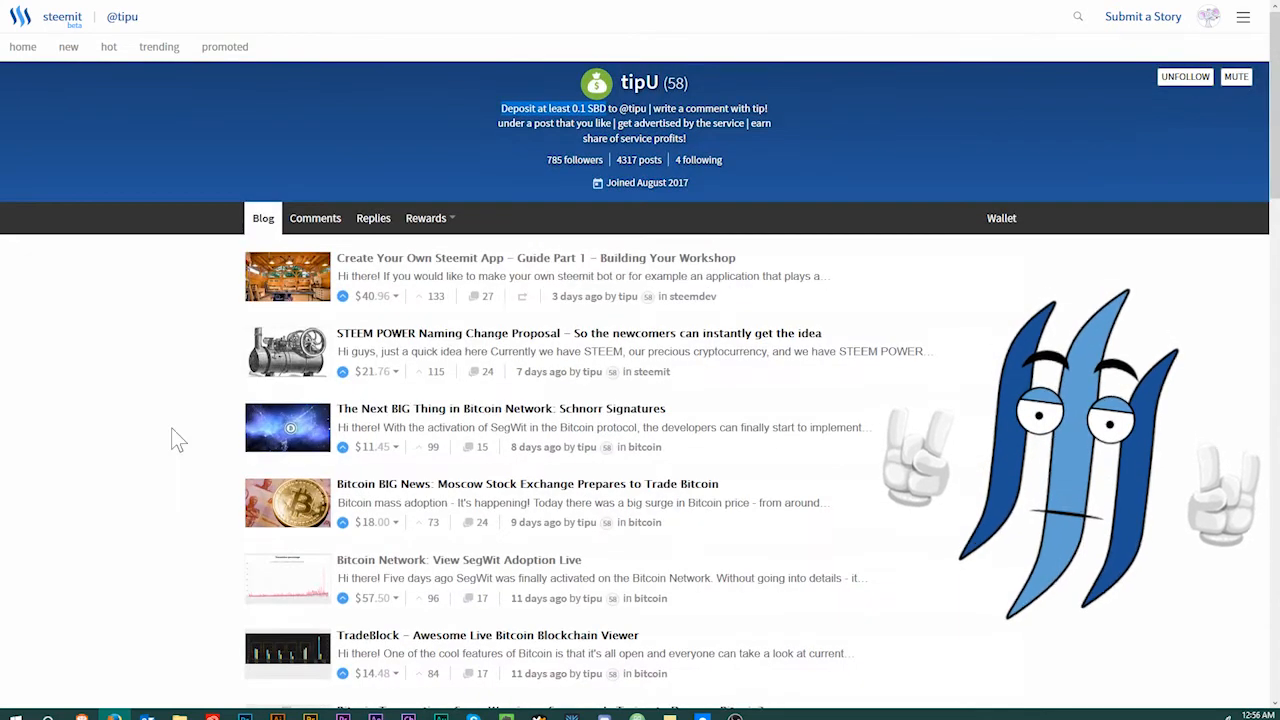
{"action": "scroll", "scroll_direction": "down", "scroll_amount": 3}
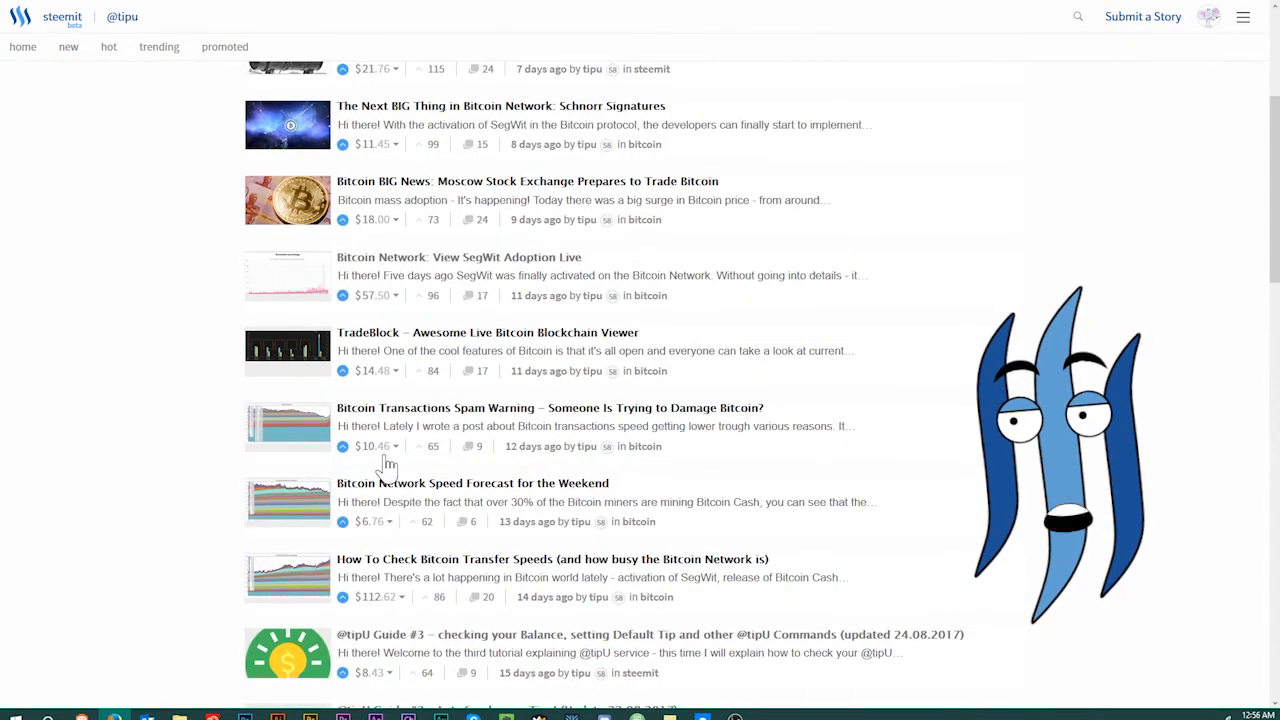
{"action": "scroll", "scroll_direction": "down", "scroll_amount": 3}
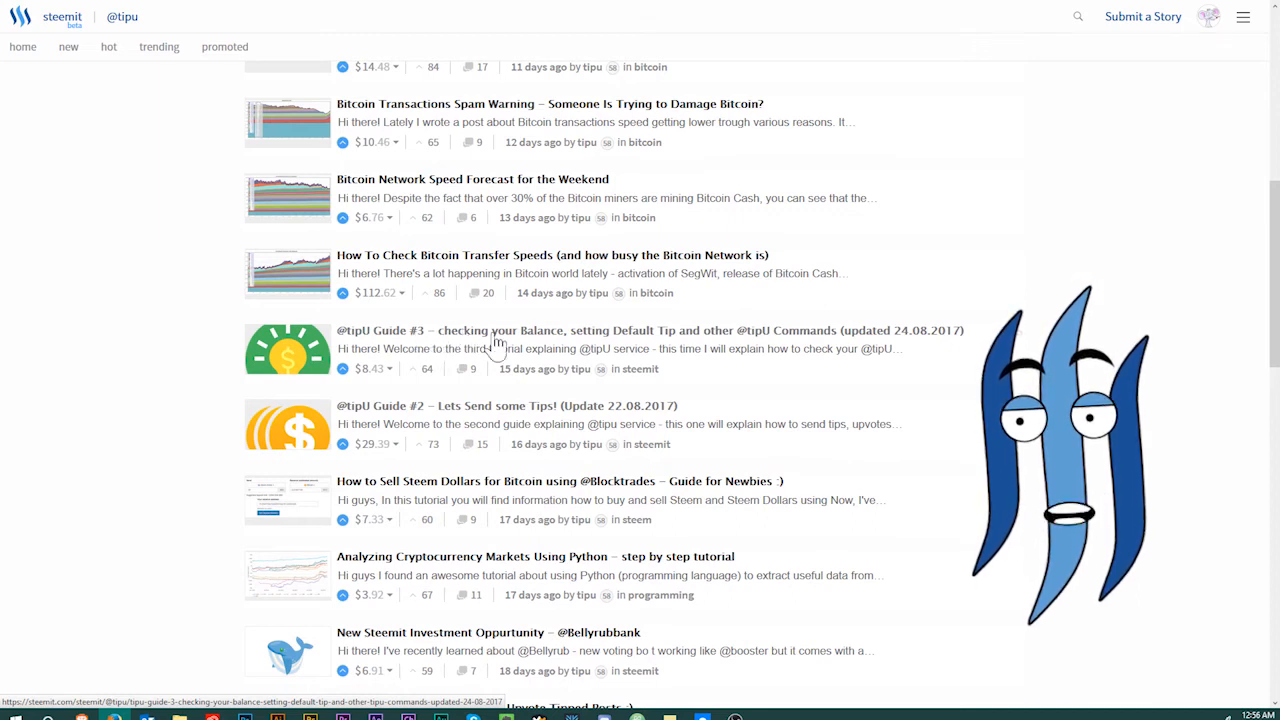
{"action": "mouse_move", "coordinate": [750, 350]}
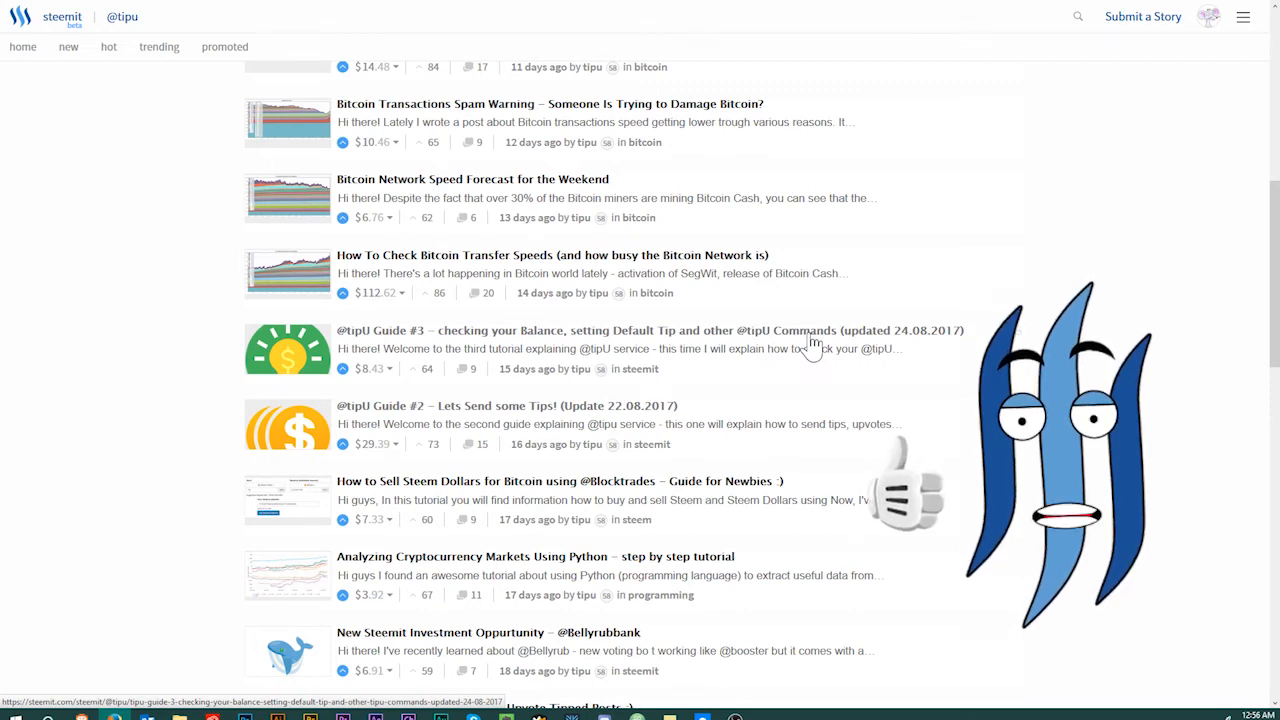
{"action": "left_click", "coordinate": [650, 330]}
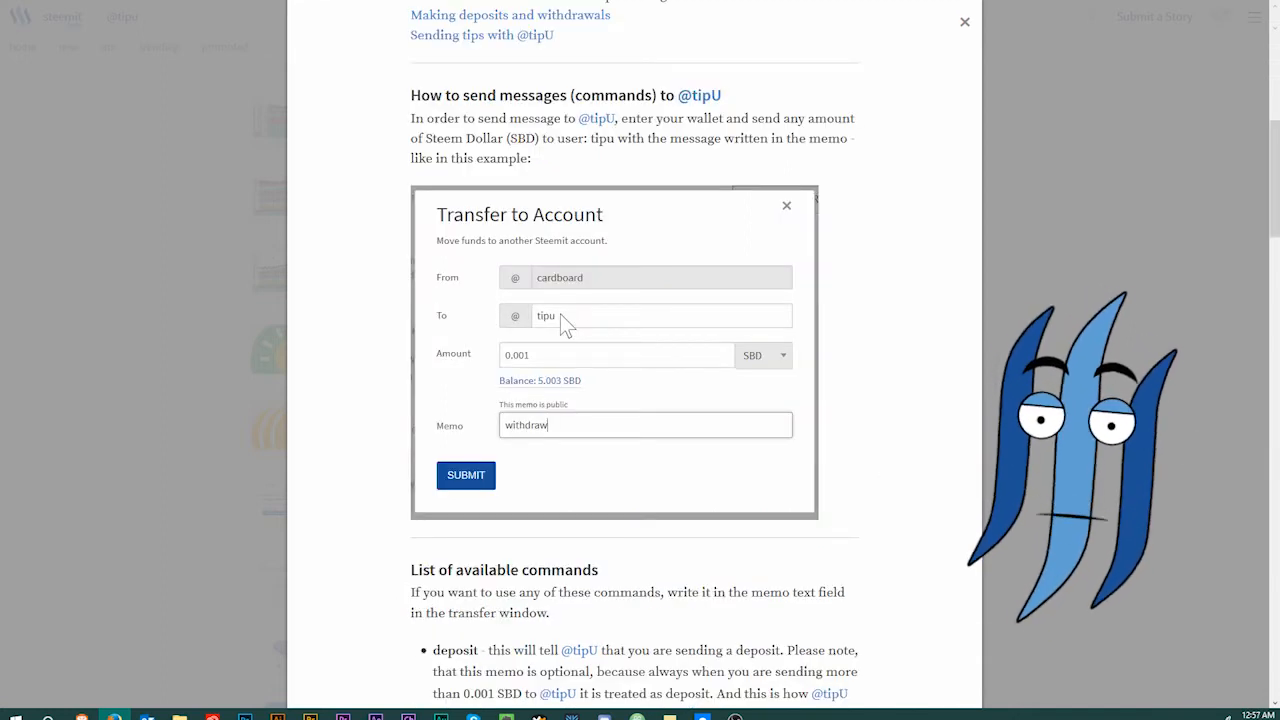
Step: Read the guide's list of memo commands, highlighting withdraw alongside balance and tip X.X
{"action": "scroll", "scroll_direction": "down", "scroll_amount": 3}
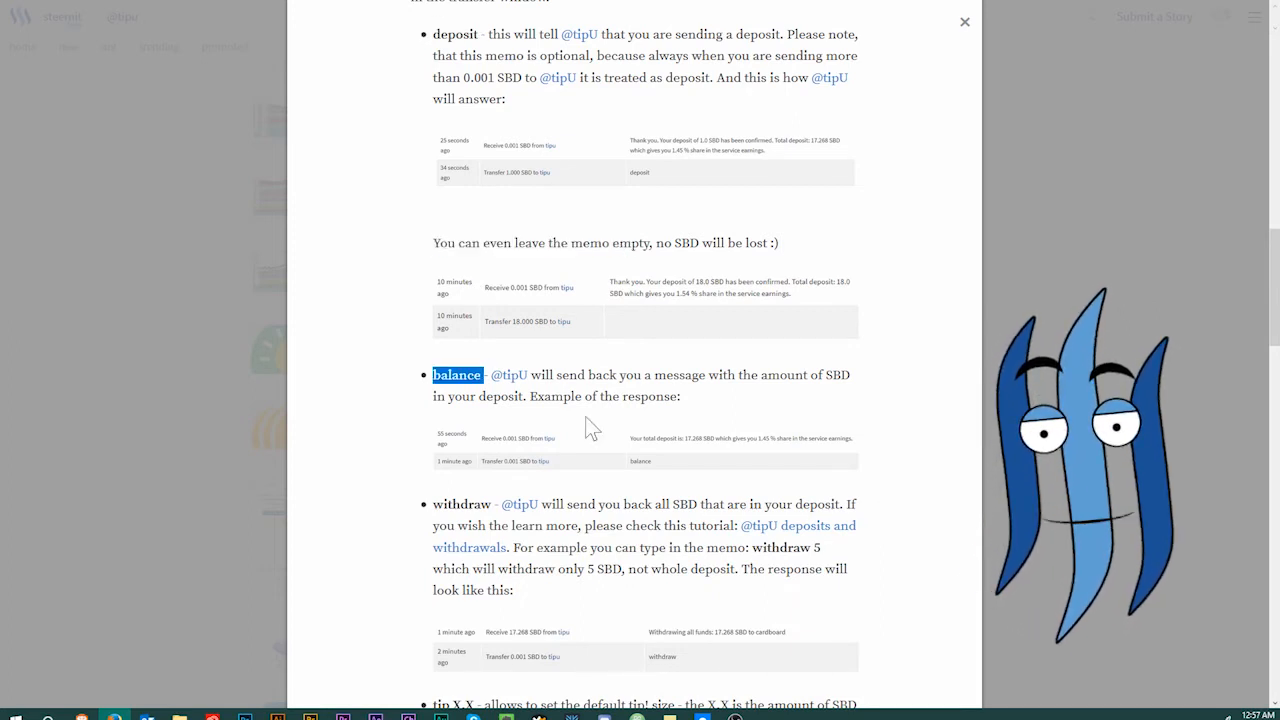
{"action": "scroll", "scroll_direction": "down", "scroll_amount": 3}
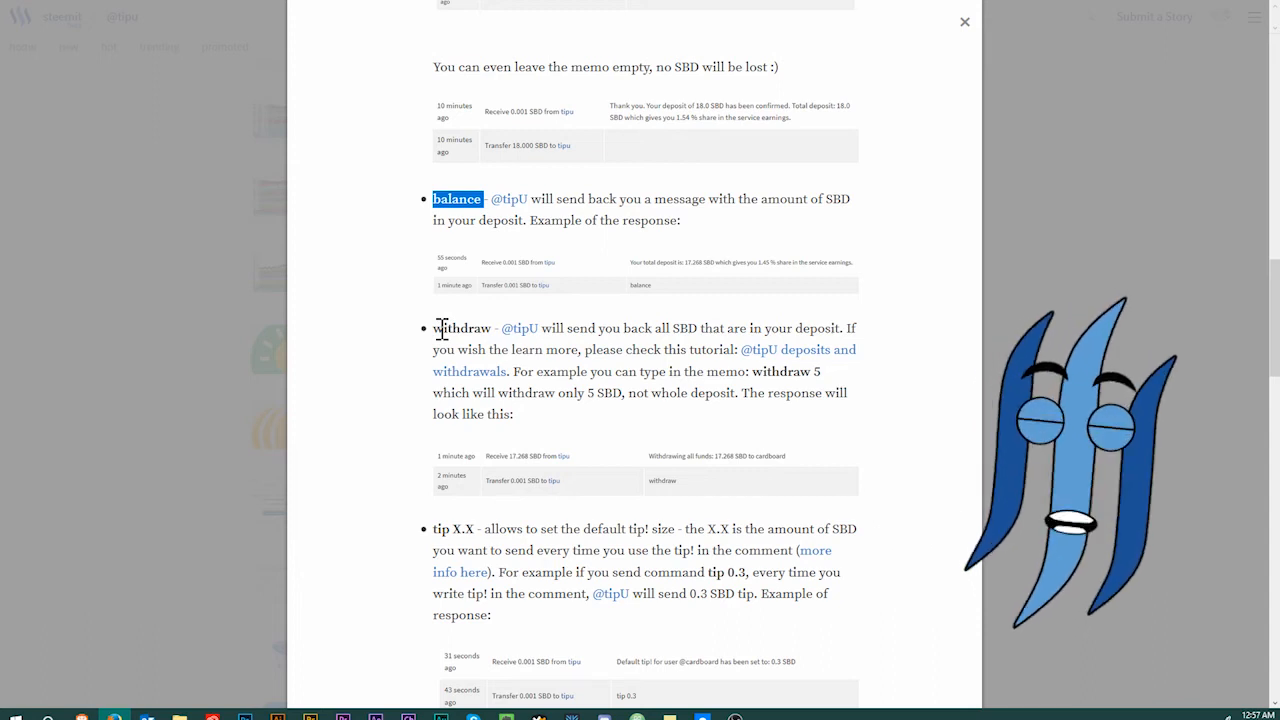
{"action": "double_click", "coordinate": [462, 328]}
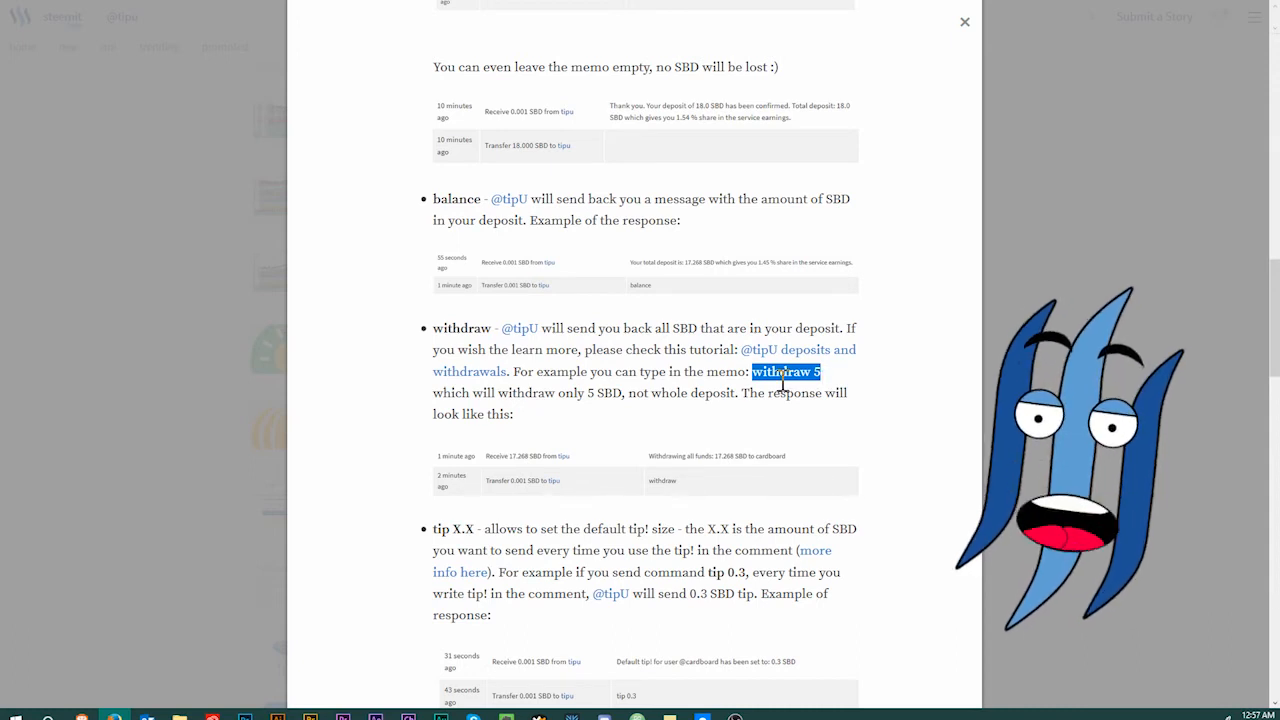
{"action": "scroll", "scroll_direction": "down", "scroll_amount": 3}
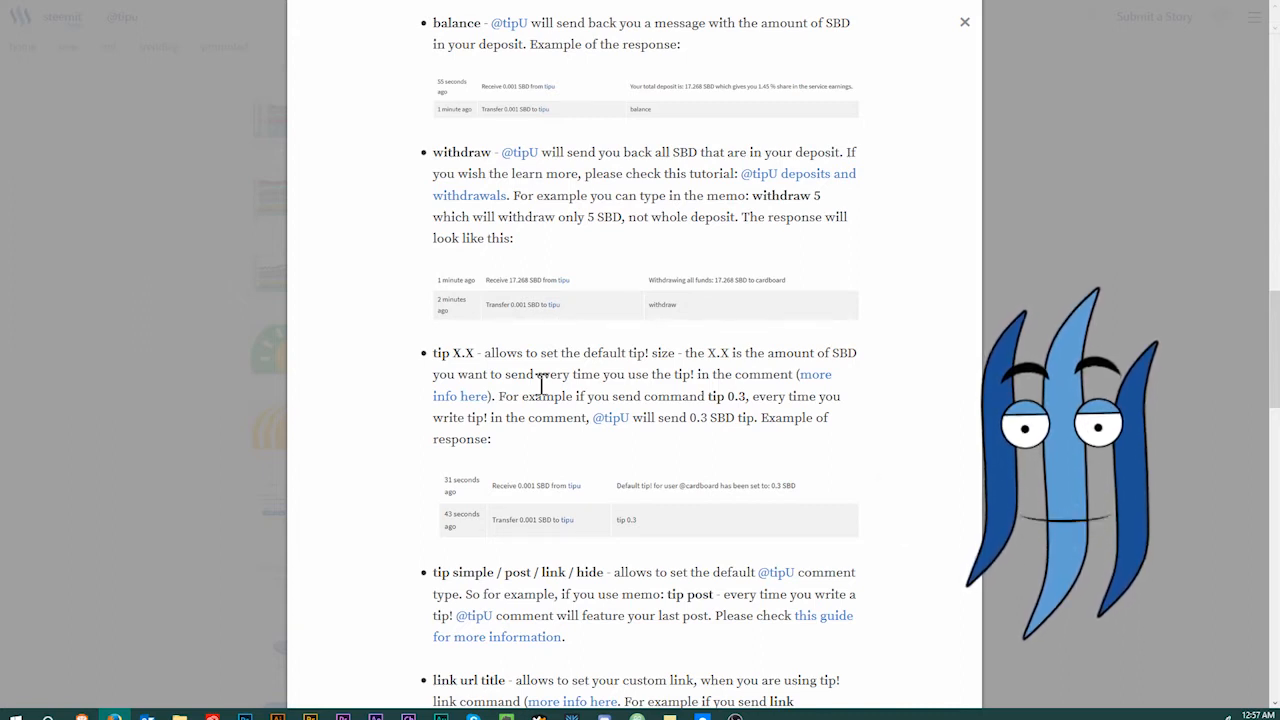
{"action": "double_click", "coordinate": [456, 352]}
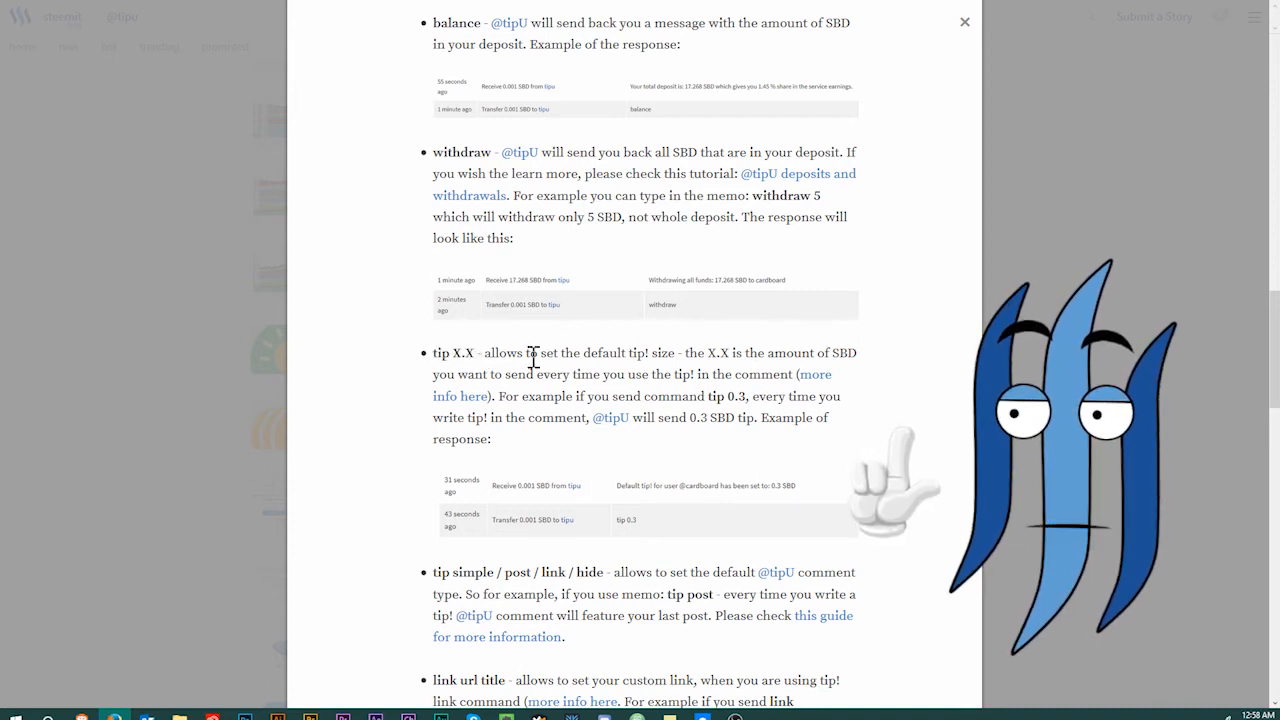
{"action": "double_click", "coordinate": [612, 352]}
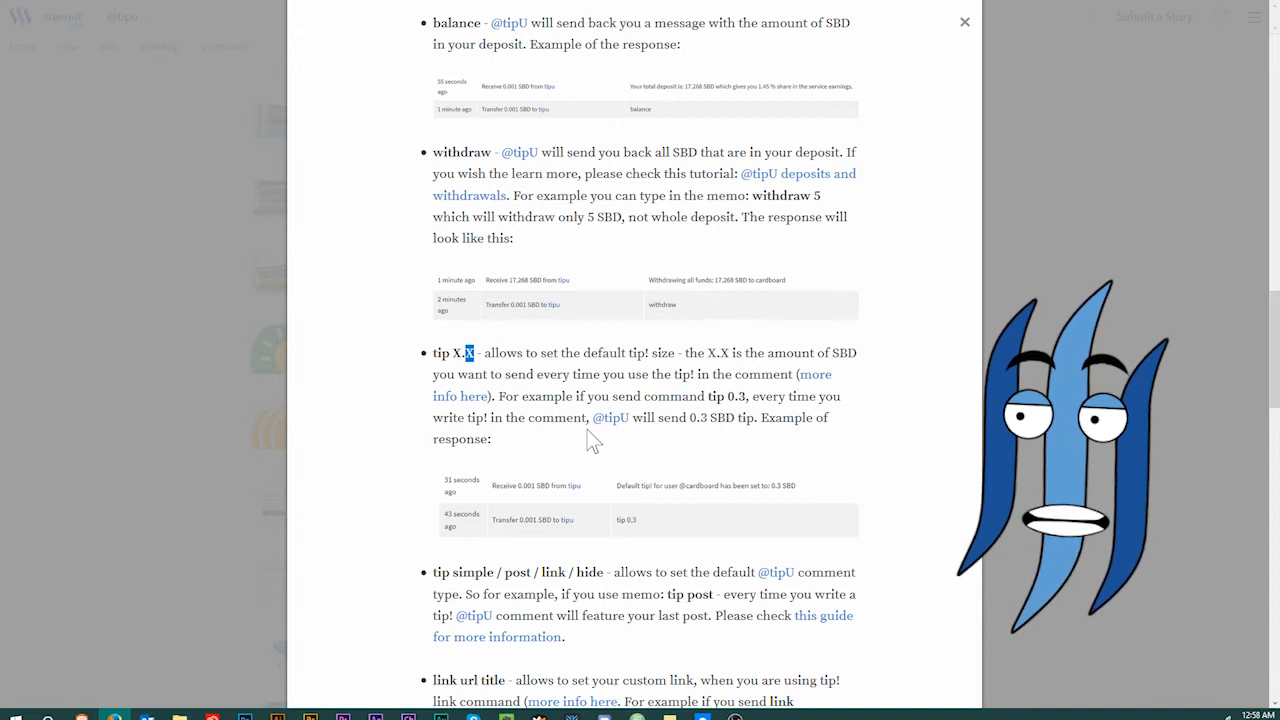
{"action": "scroll", "scroll_direction": "down", "scroll_amount": 3}
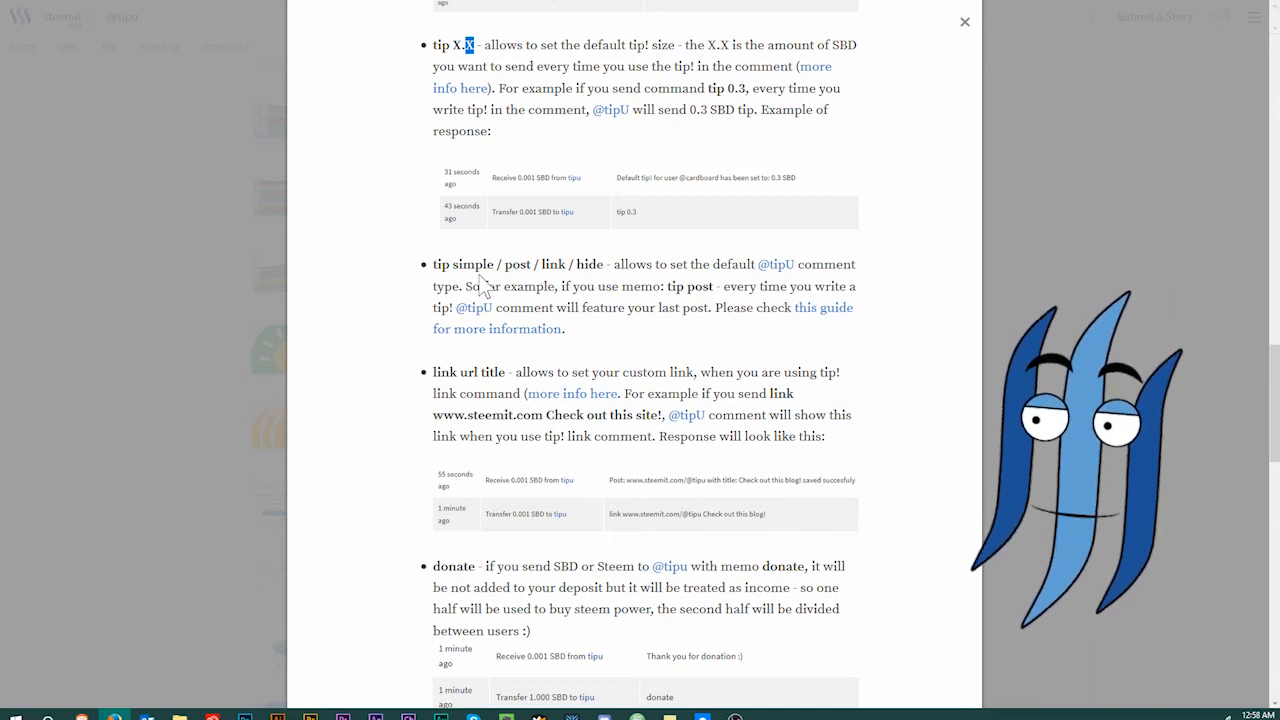
{"action": "mouse_move", "coordinate": [488, 376]}
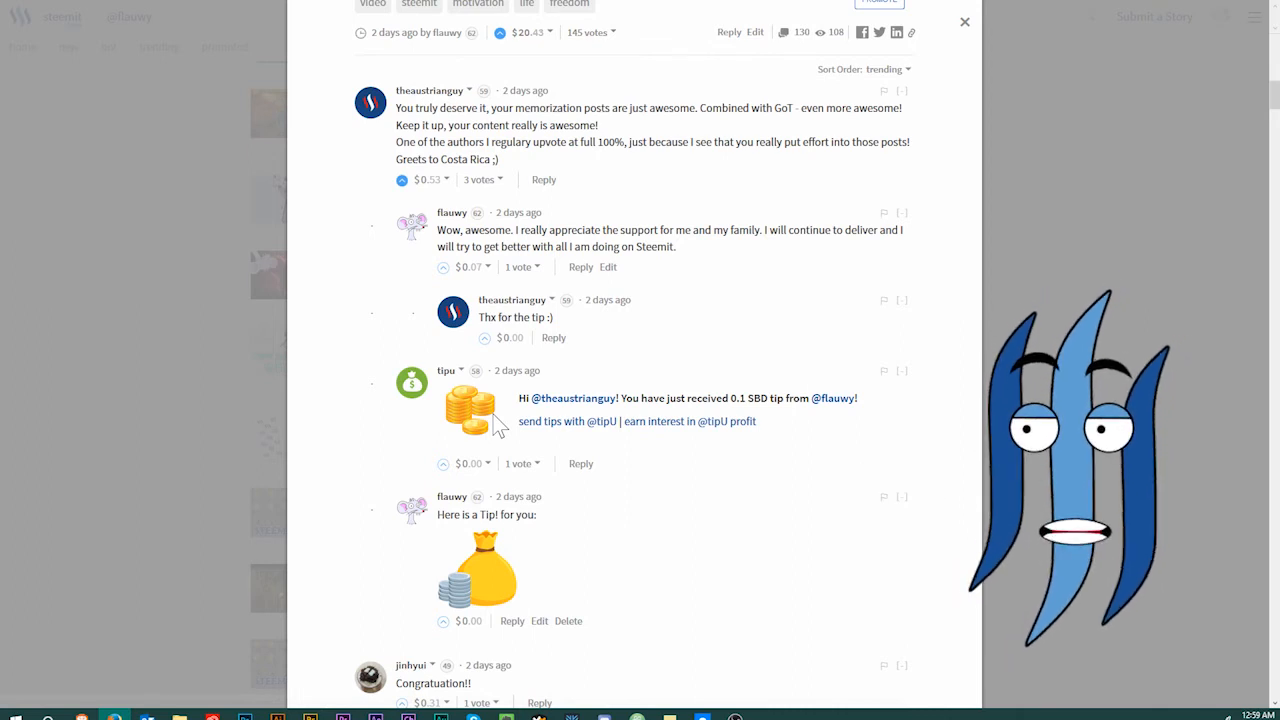
Step: Scroll the example post's comments to the tipU replies confirming theaustrianguy's 0.1 SBD tip
{"action": "scroll", "scroll_direction": "down", "scroll_amount": 3}
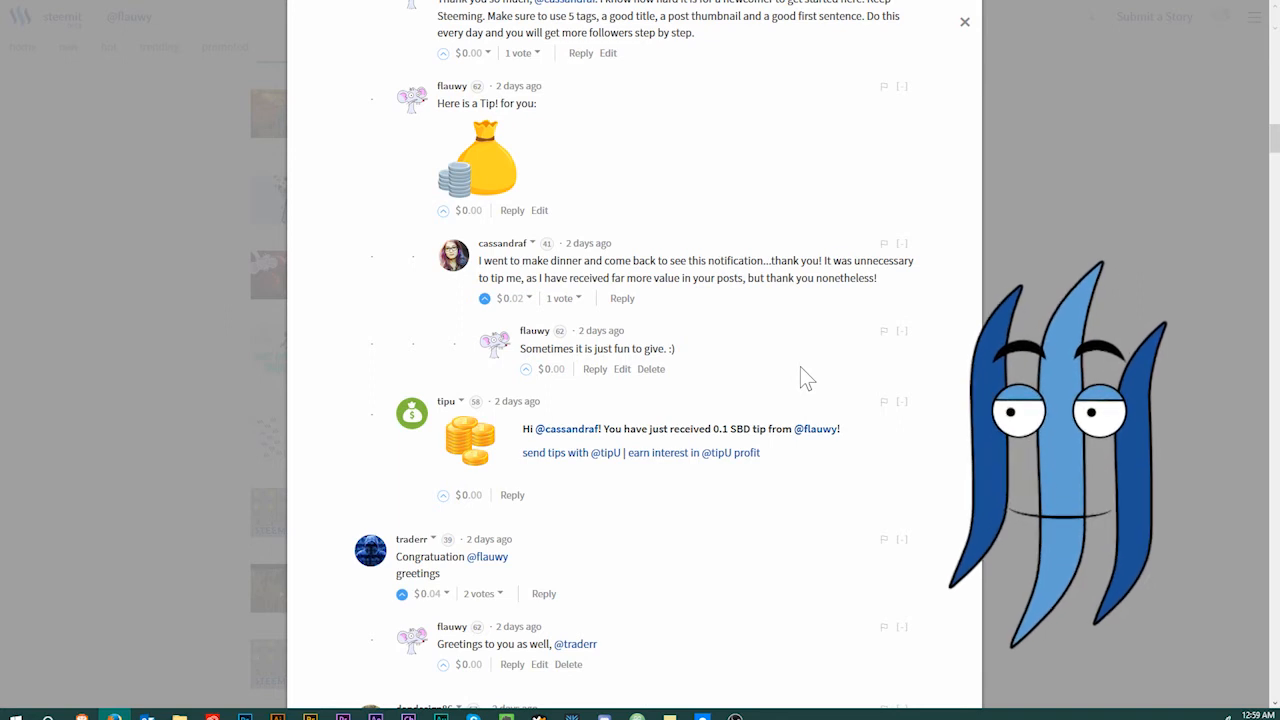
{"action": "scroll", "scroll_direction": "down", "scroll_amount": 3}
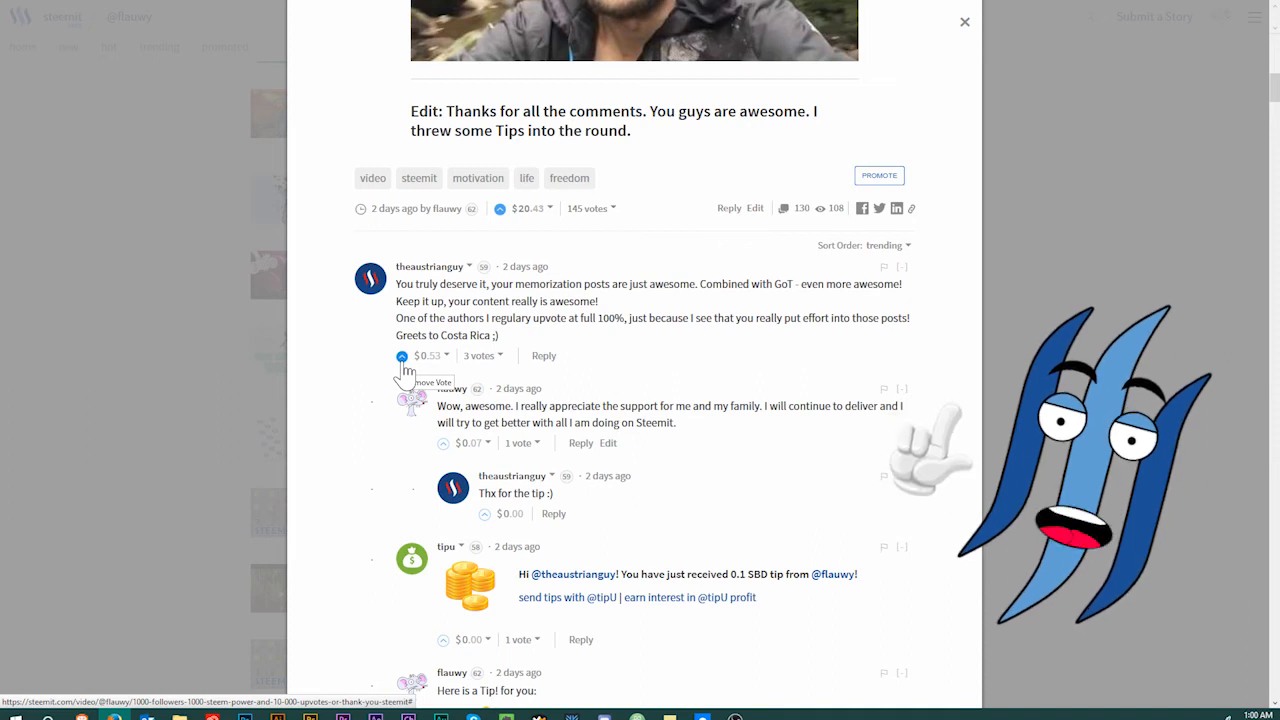
{"action": "scroll", "scroll_direction": "down", "scroll_amount": 3}
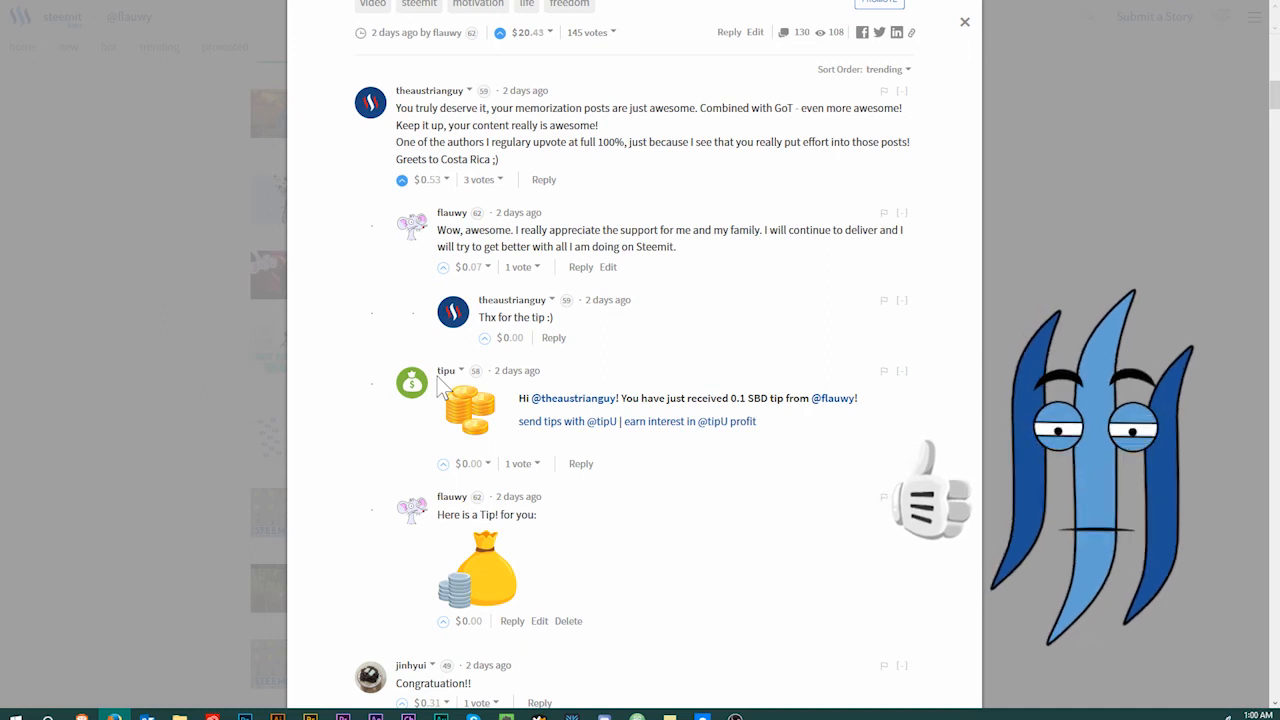
{"action": "mouse_move", "coordinate": [576, 430]}
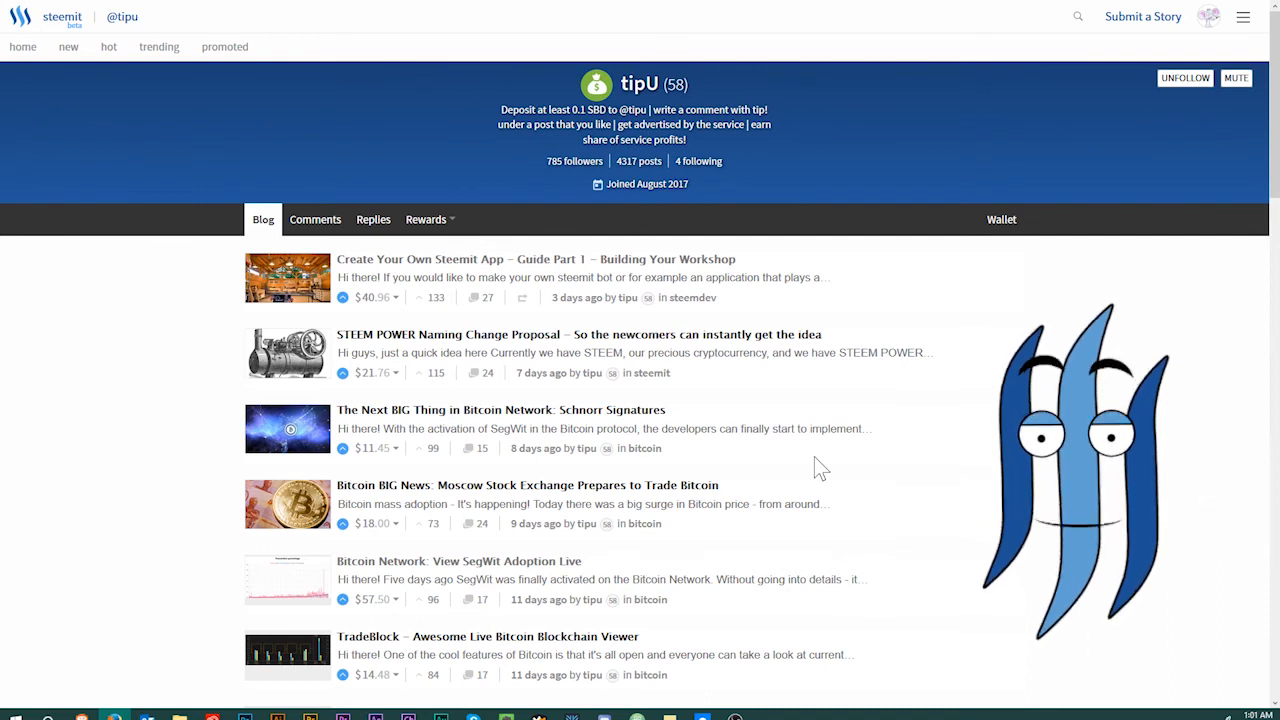
{"action": "scroll", "scroll_direction": "down", "scroll_amount": 3}
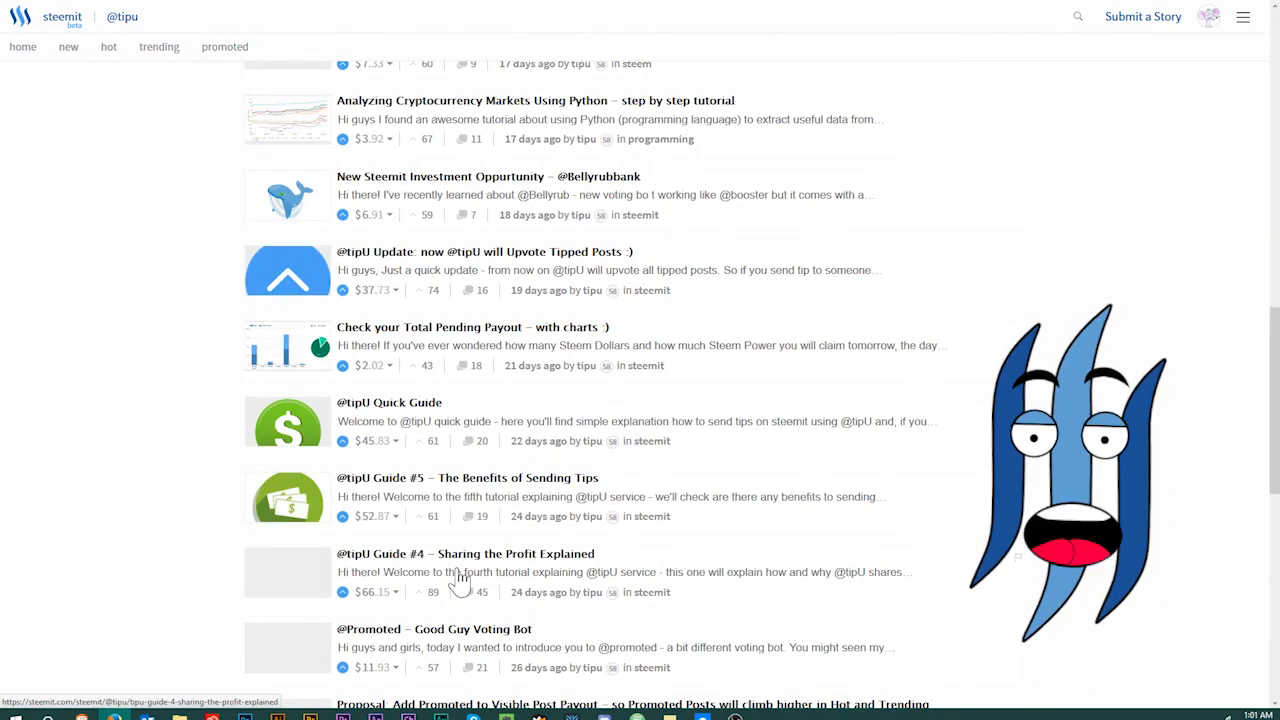
{"action": "scroll", "scroll_direction": "down", "scroll_amount": 3}
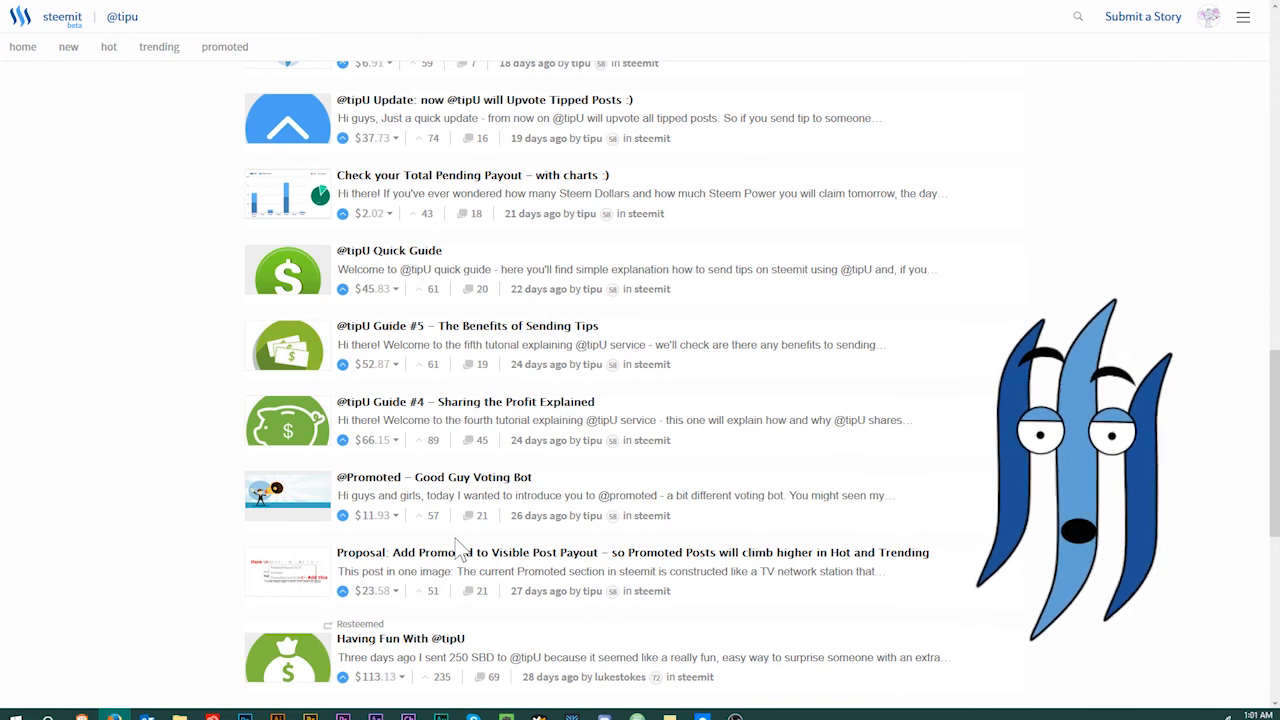
{"action": "scroll", "scroll_direction": "down", "scroll_amount": 3}
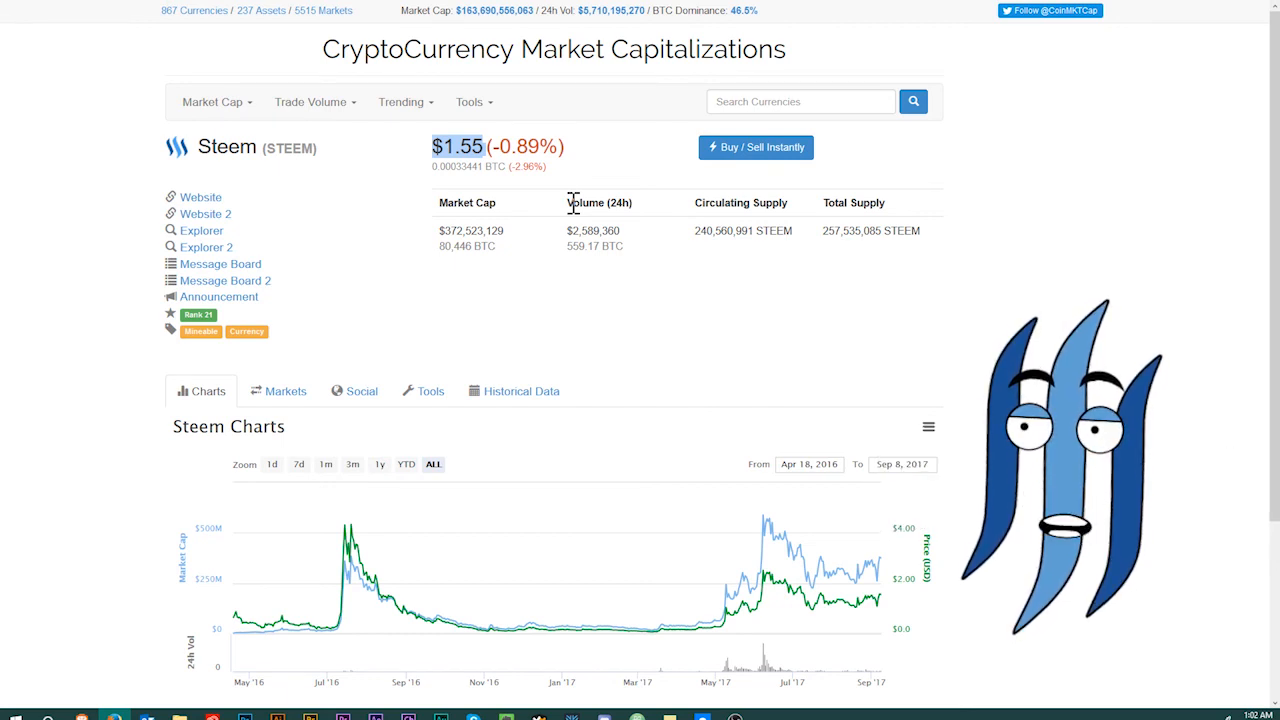
Step: Highlight the $1.55 Steem price on its CoinMarketCap page
{"action": "left_click", "coordinate": [272, 464]}
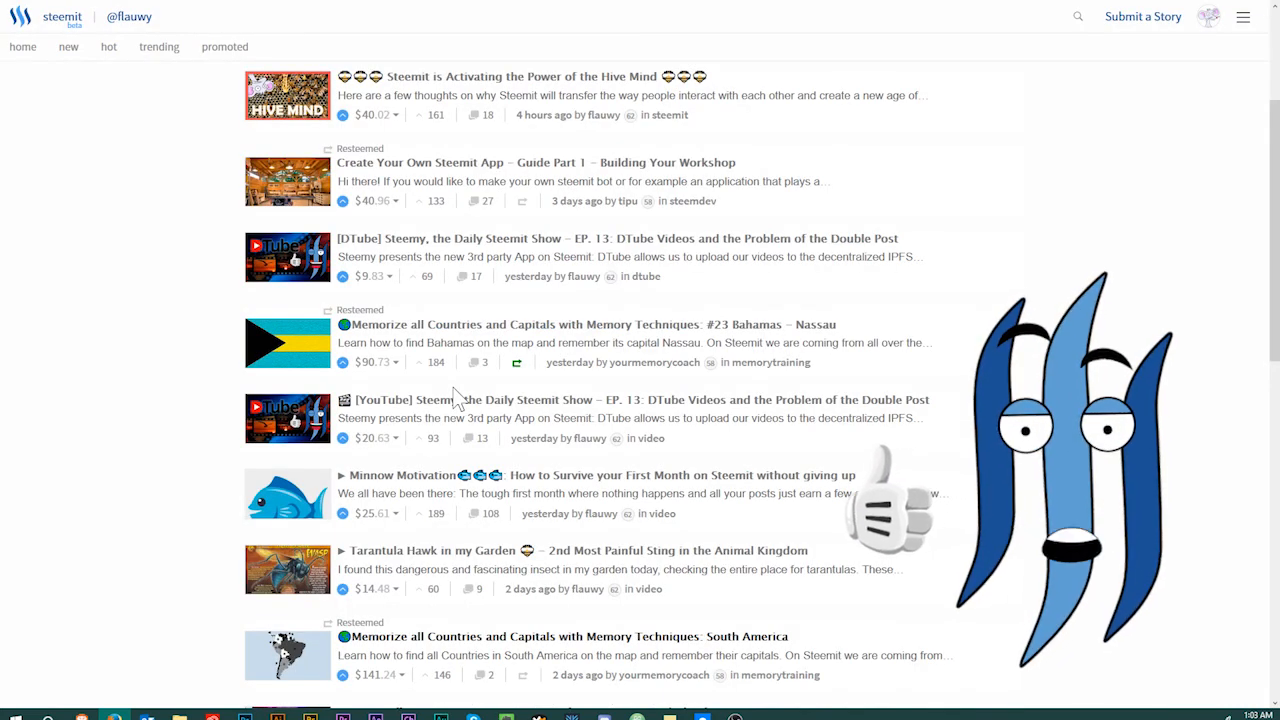
{"action": "scroll", "scroll_direction": "down", "scroll_amount": 3}
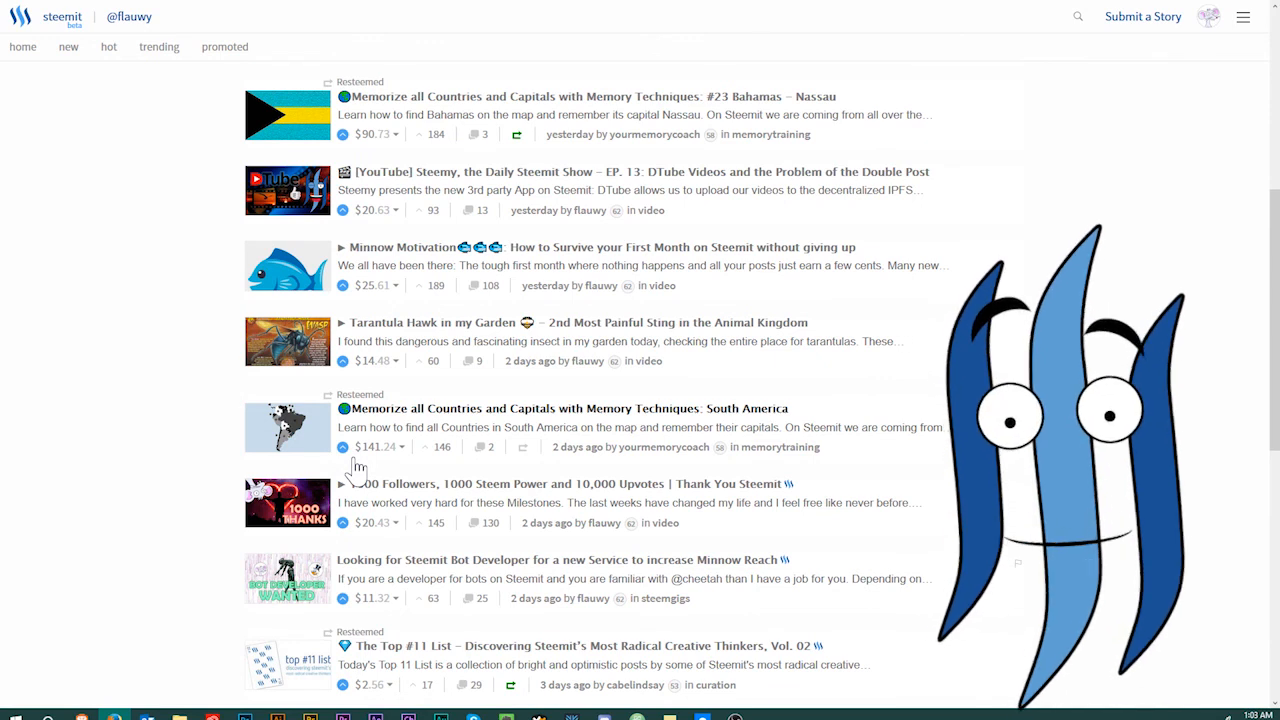
{"action": "left_click", "coordinate": [128, 16]}
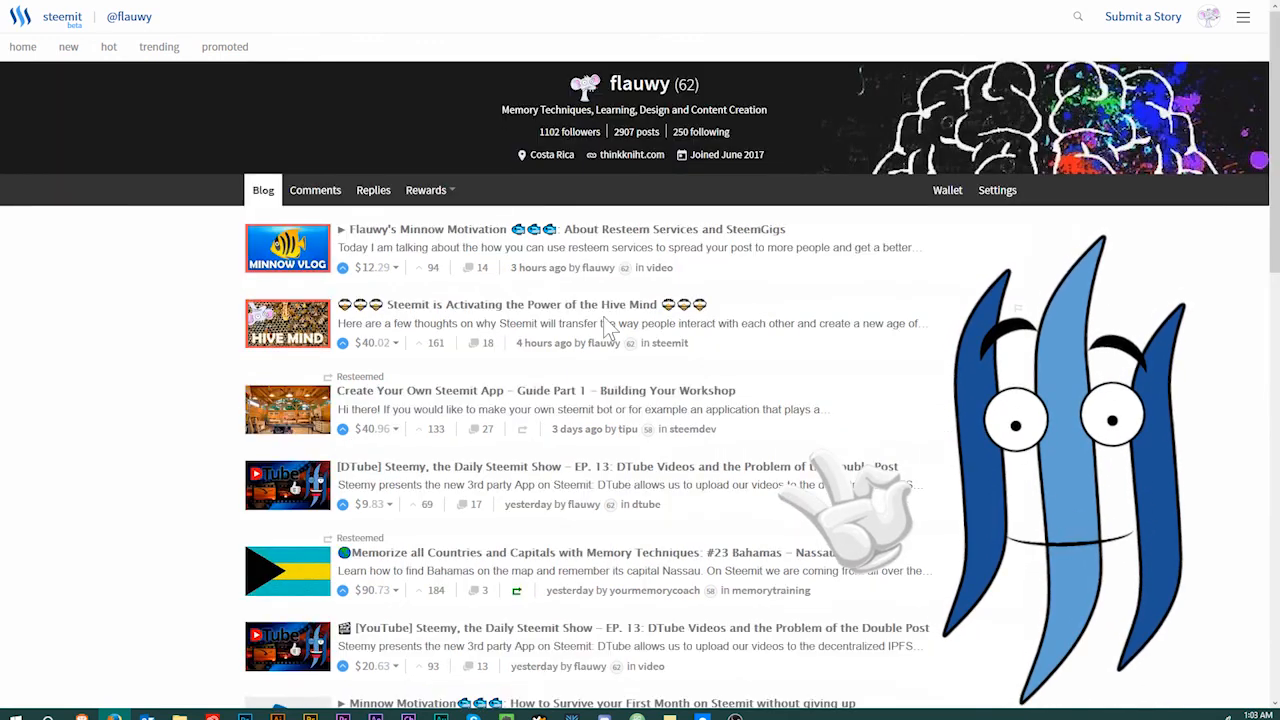